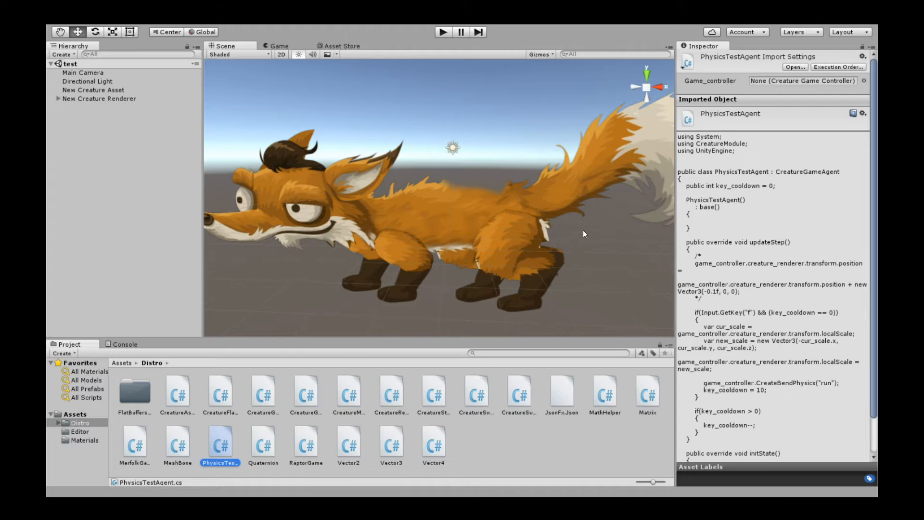
{"action": "mouse_move", "coordinate": [591, 220]}
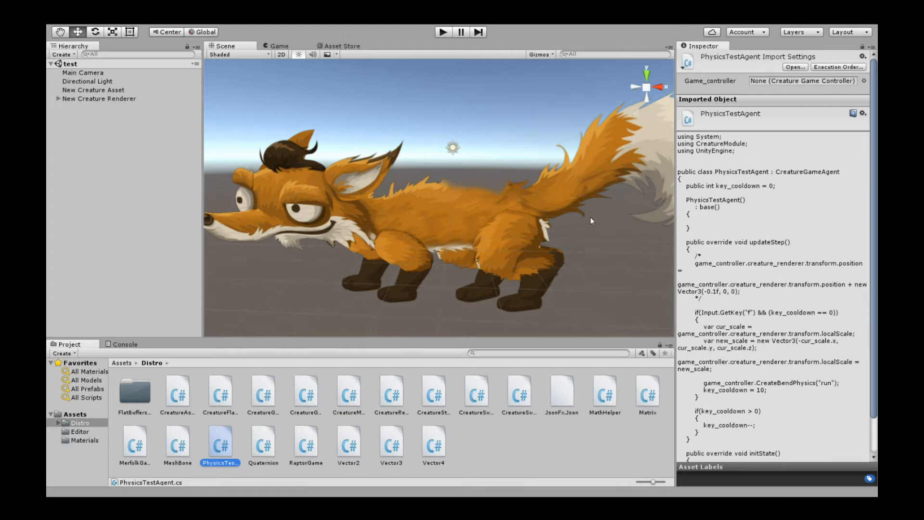
{"action": "mouse_move", "coordinate": [595, 212]}
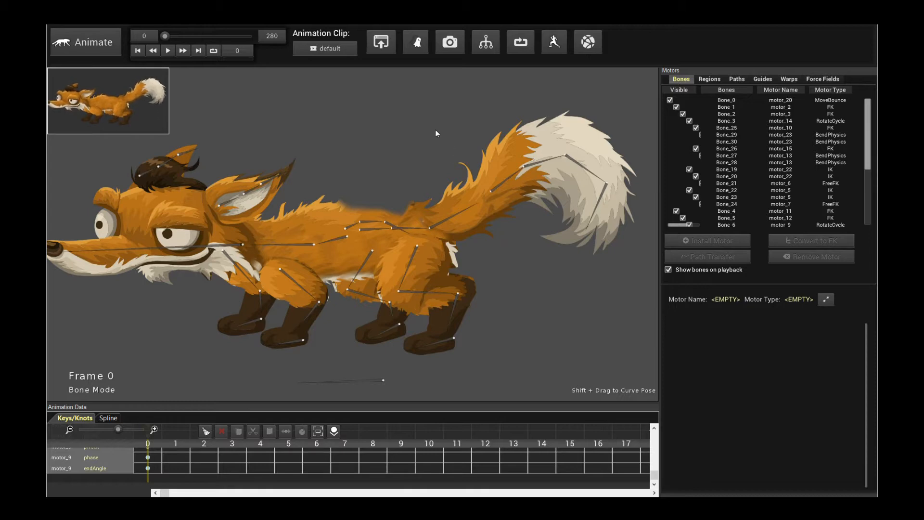
{"action": "mouse_move", "coordinate": [485, 42]}
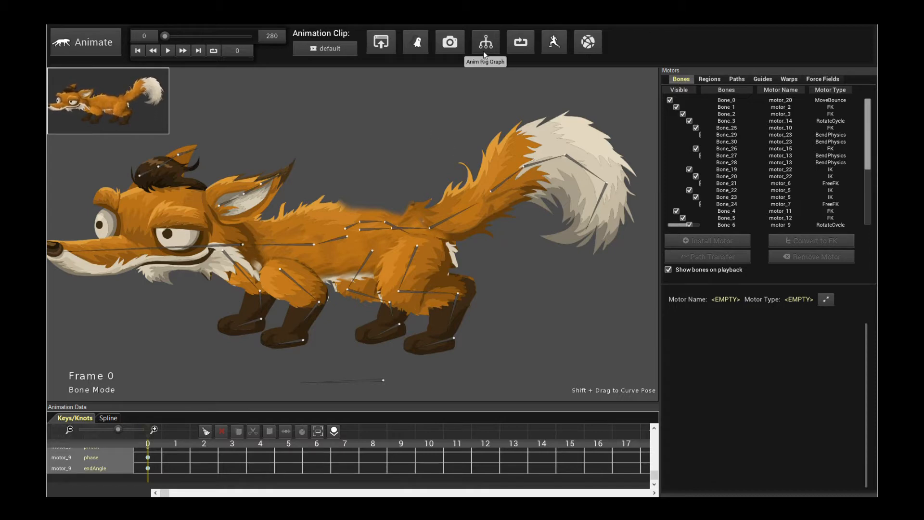
- Review the fox's Anim Rig Graph and select a meshBendPhysicsMotor on the tail chain
{"action": "left_click", "coordinate": [485, 41]}
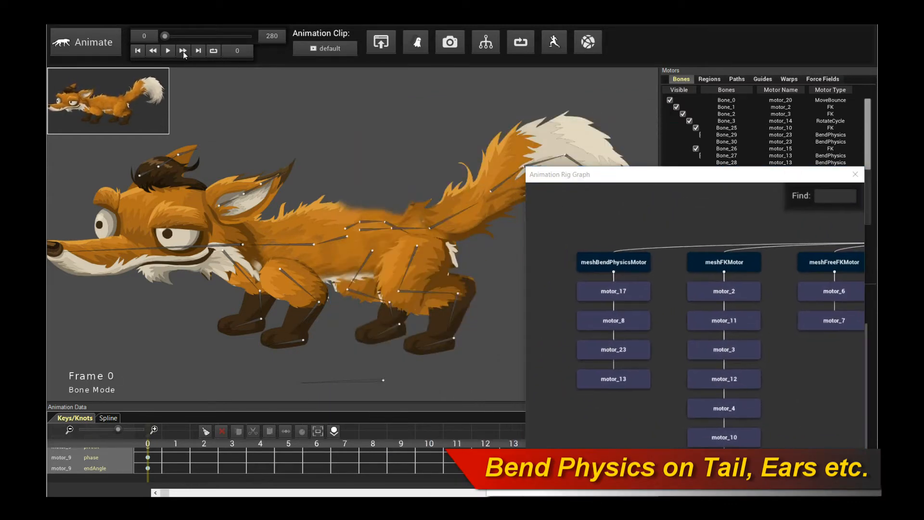
{"action": "left_click", "coordinate": [167, 50]}
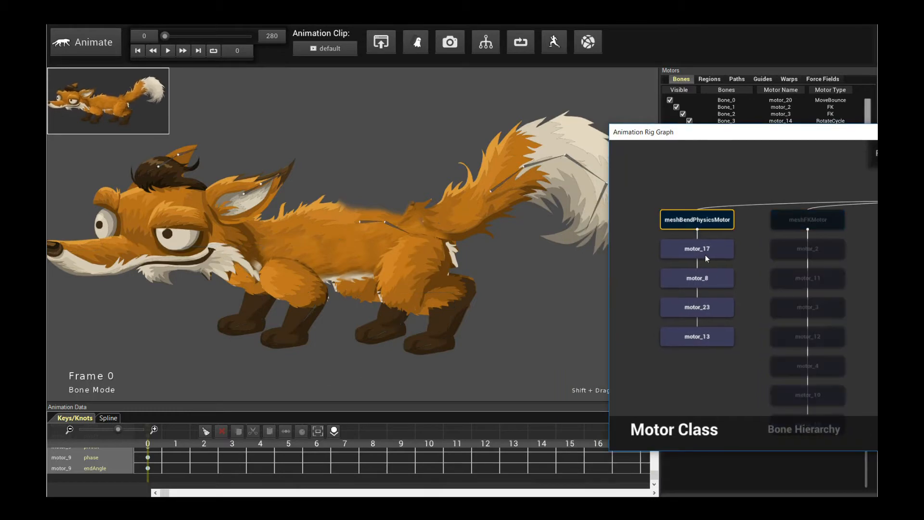
{"action": "left_click", "coordinate": [697, 336]}
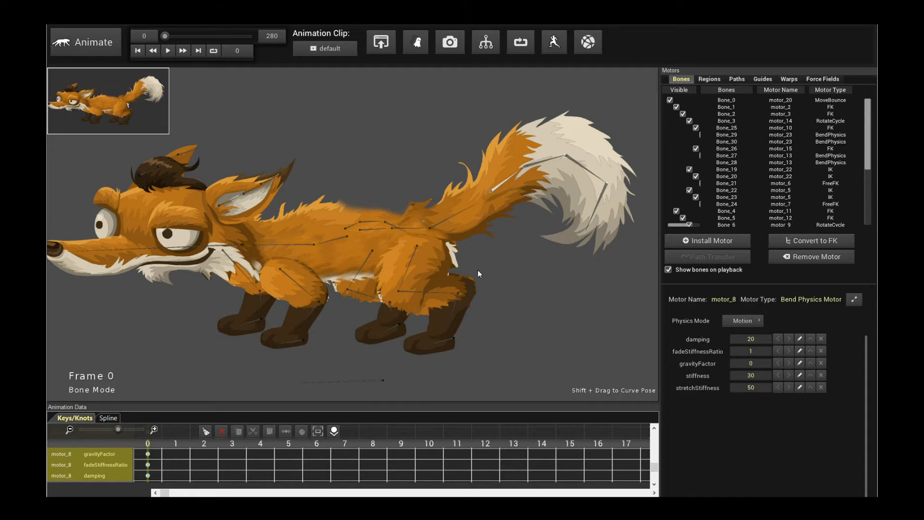
{"action": "mouse_move", "coordinate": [580, 244]}
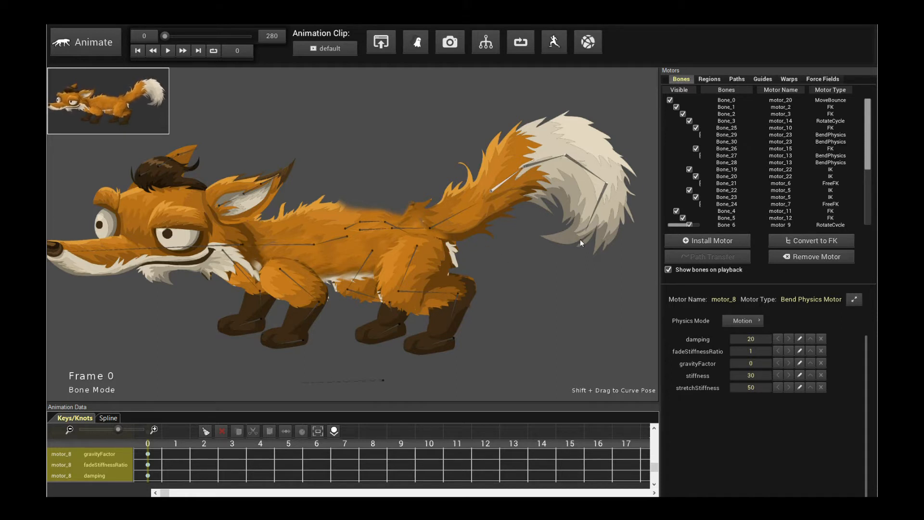
{"action": "mouse_move", "coordinate": [439, 142]}
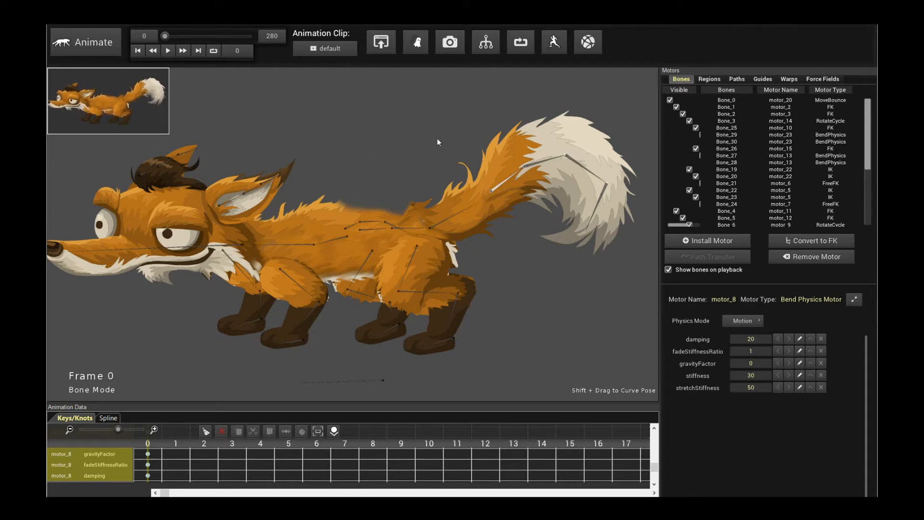
- Start exporting the character via Export > Game Engines
{"action": "left_click", "coordinate": [380, 41]}
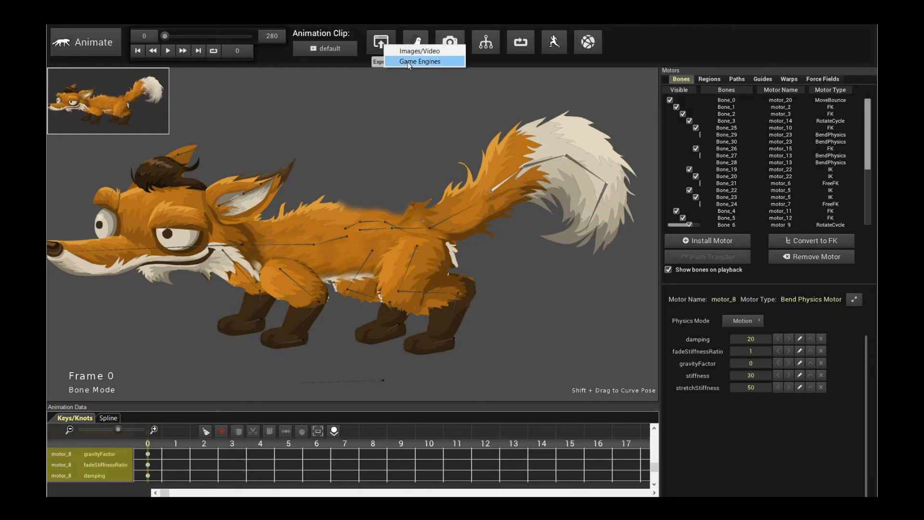
{"action": "left_click", "coordinate": [420, 62]}
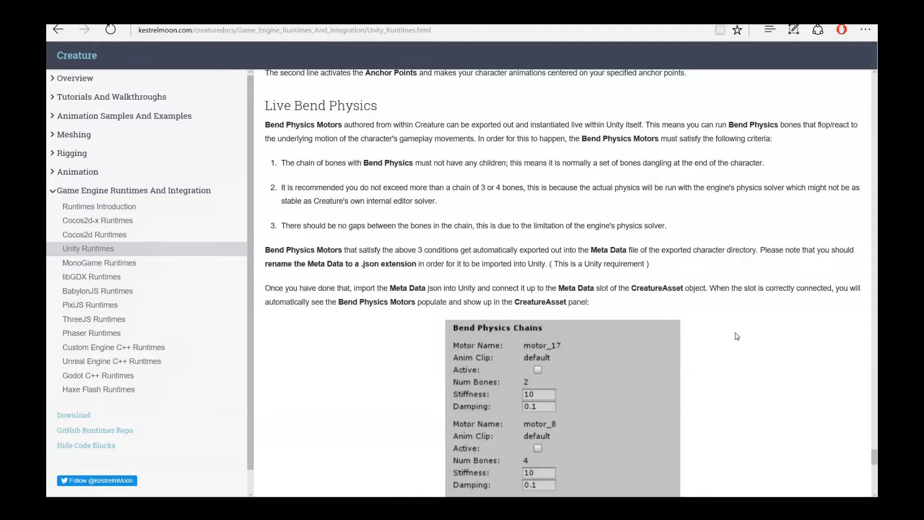
- Highlight the Live Bend Physics criteria: no child bones, 3-4 bone chains, no gaps
{"action": "scroll", "scroll_direction": "up", "scroll_amount": 3}
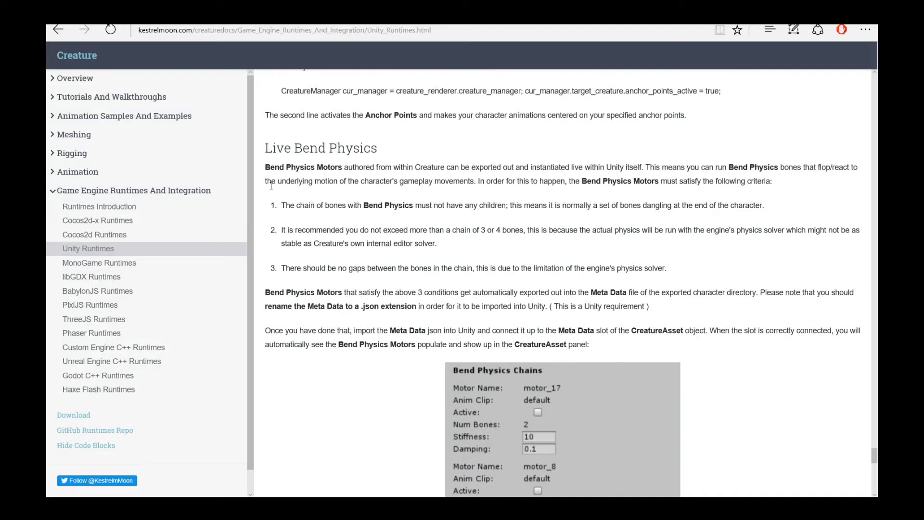
{"action": "left_click_drag", "start_coordinate": [265, 166], "coordinate": [666, 267]}
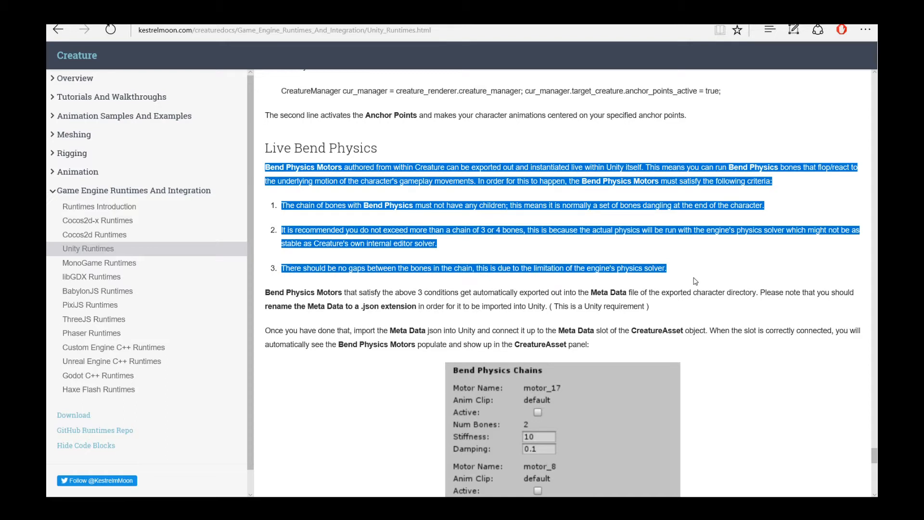
{"action": "left_click", "coordinate": [577, 237]}
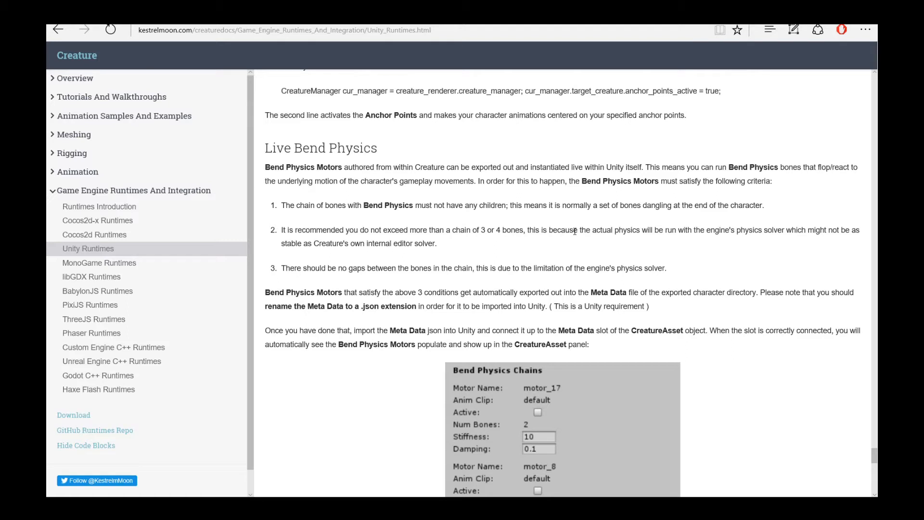
{"action": "mouse_move", "coordinate": [589, 239]}
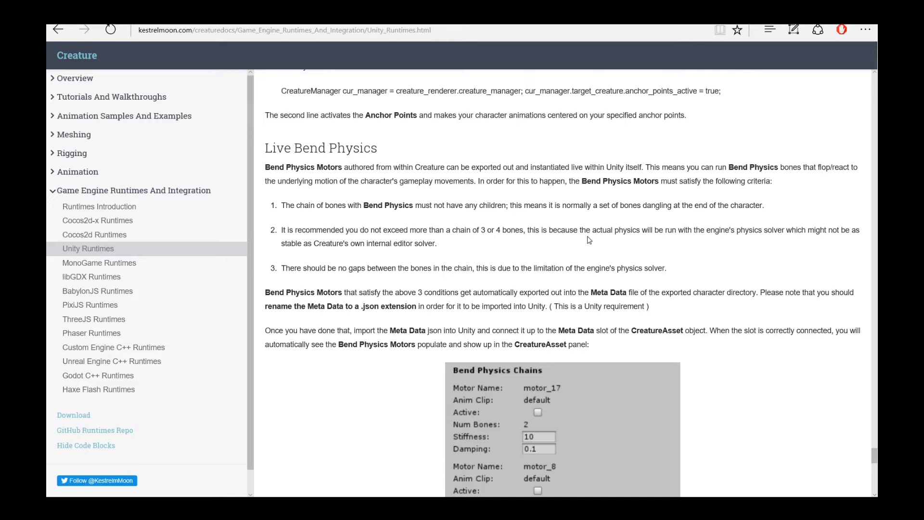
{"action": "mouse_move", "coordinate": [479, 242]}
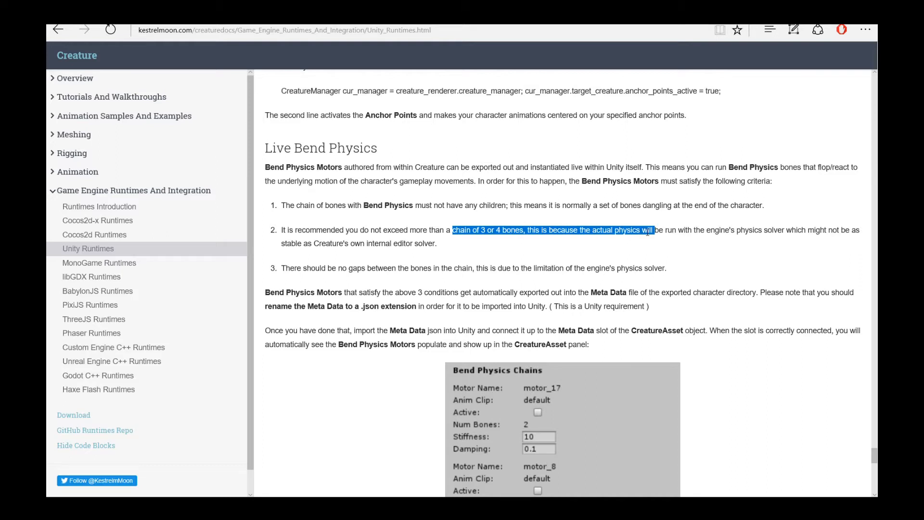
{"action": "left_click", "coordinate": [321, 268]}
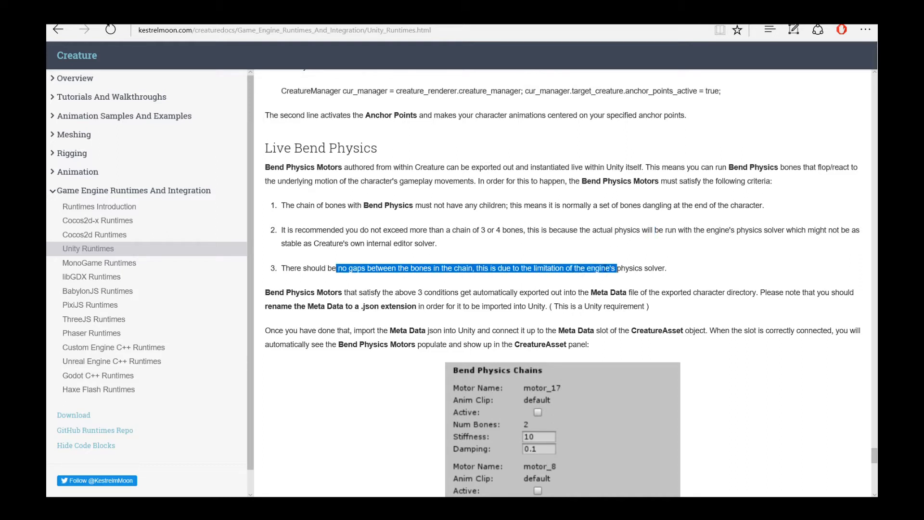
{"action": "left_click", "coordinate": [603, 267]}
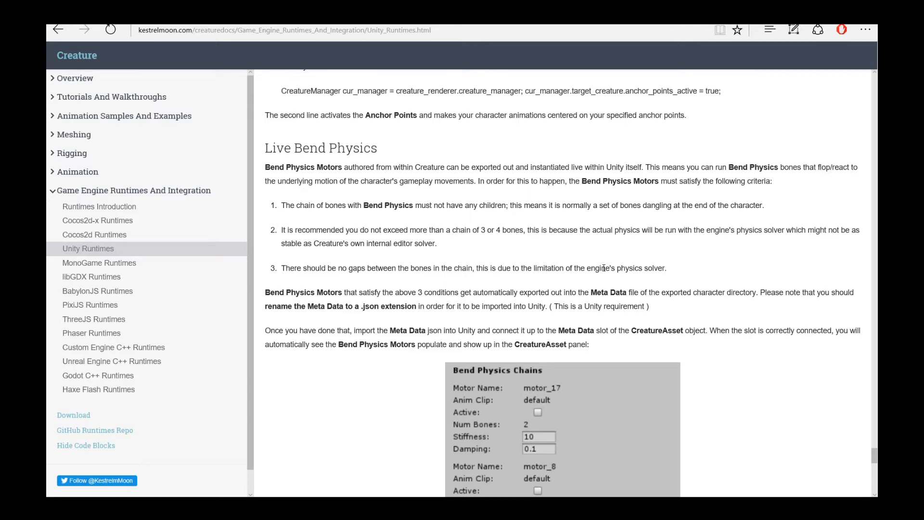
{"action": "mouse_move", "coordinate": [634, 342]}
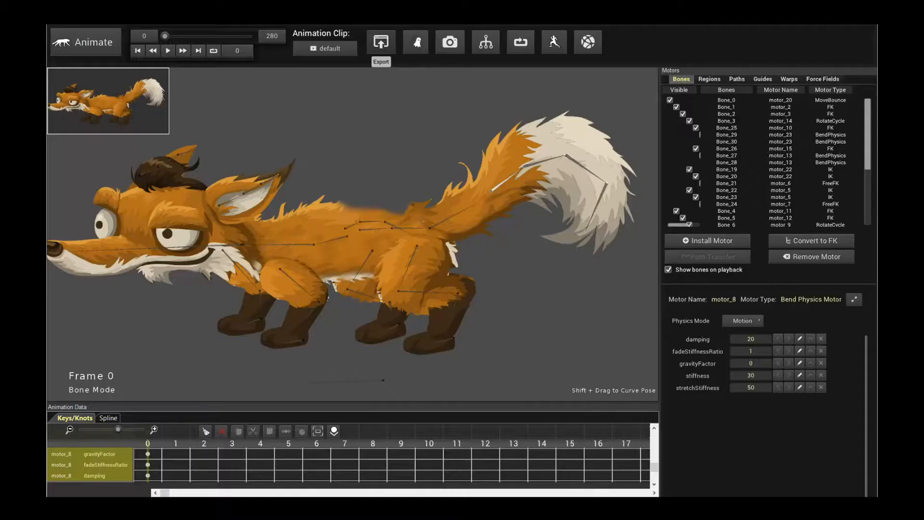
- Dismiss the Ghosting Options dialog and export the fox for Game Engines
{"action": "left_click", "coordinate": [415, 42]}
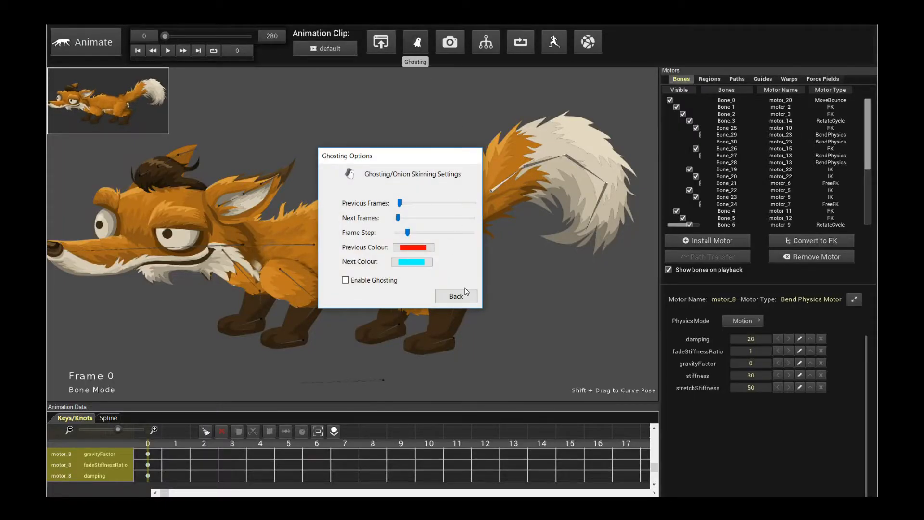
{"action": "left_click", "coordinate": [380, 42]}
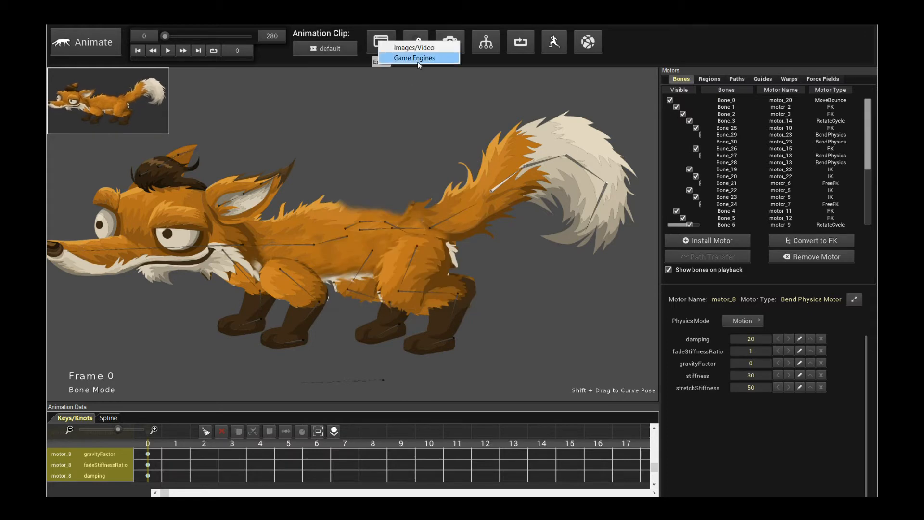
{"action": "left_click", "coordinate": [414, 58]}
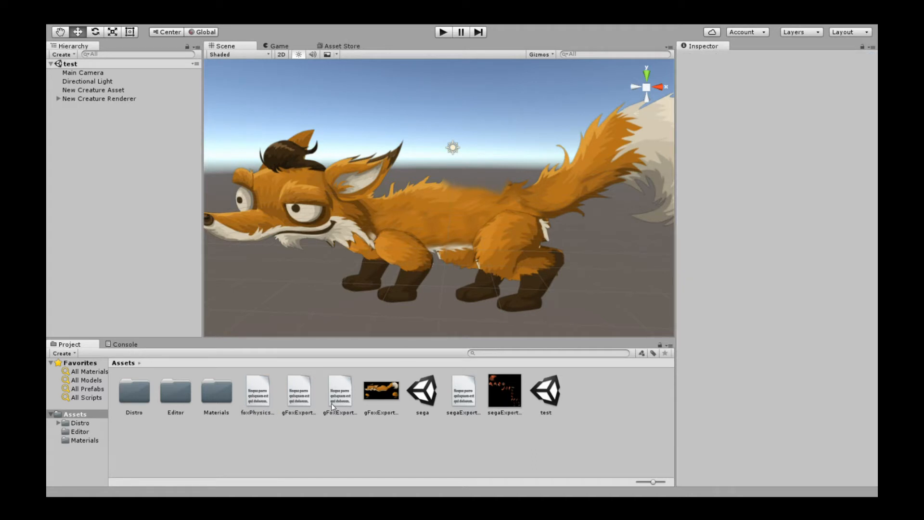
{"action": "mouse_move", "coordinate": [257, 186]}
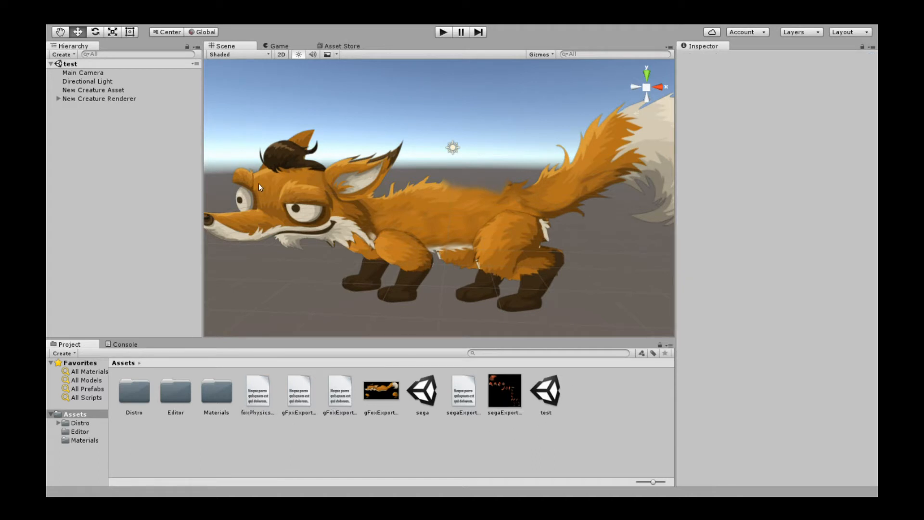
{"action": "mouse_move", "coordinate": [366, 305]}
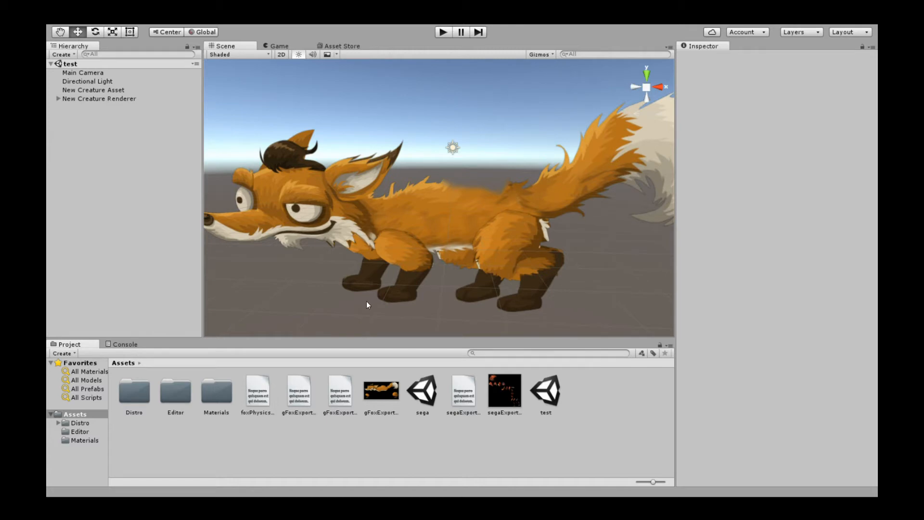
- Preview foxPhysics_character_data_meta.json and show the New Creature Asset settings
{"action": "left_click", "coordinate": [256, 391]}
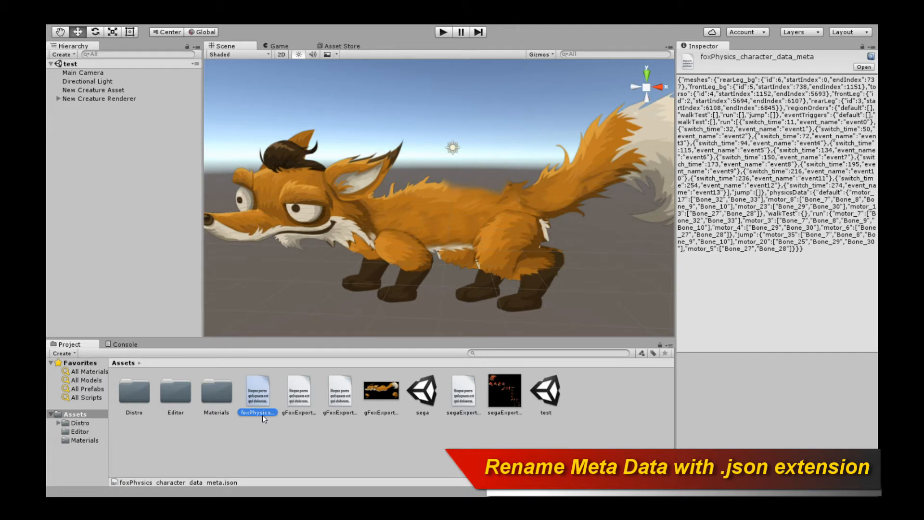
{"action": "mouse_move", "coordinate": [265, 406]}
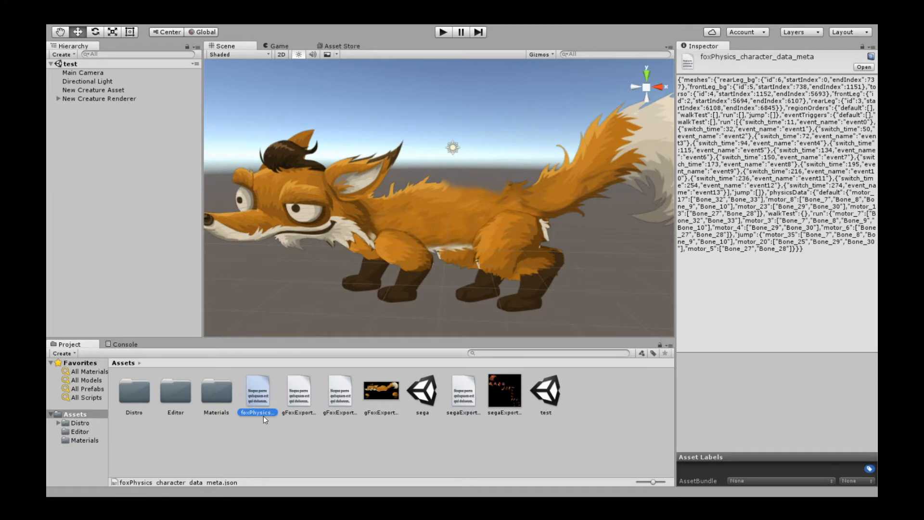
{"action": "mouse_move", "coordinate": [272, 407]}
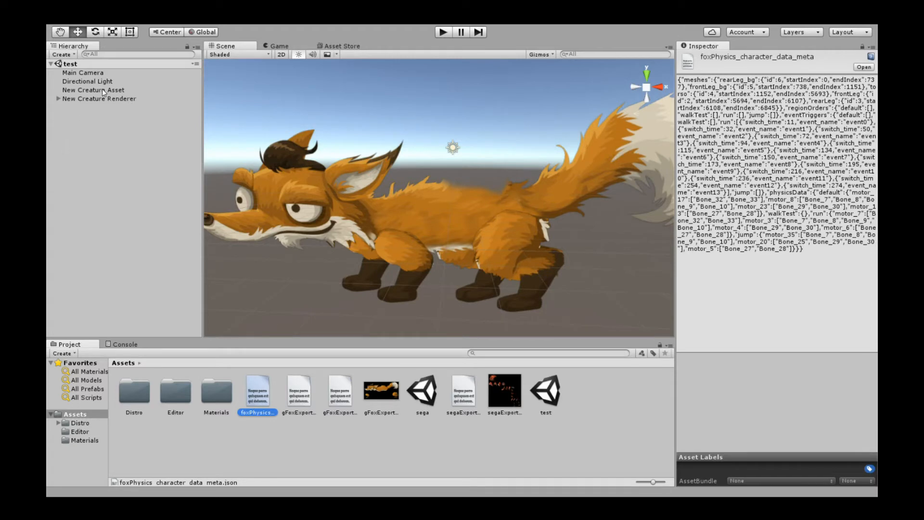
{"action": "left_click", "coordinate": [92, 89]}
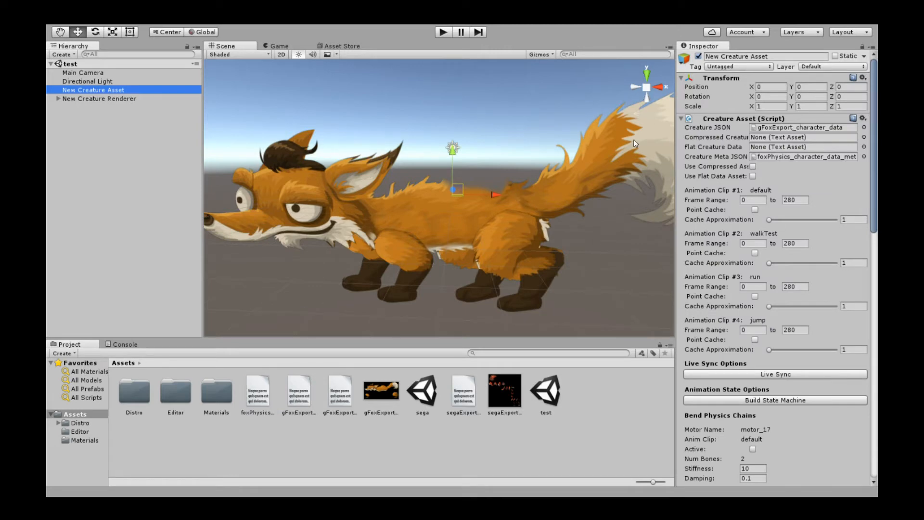
{"action": "mouse_move", "coordinate": [736, 136]}
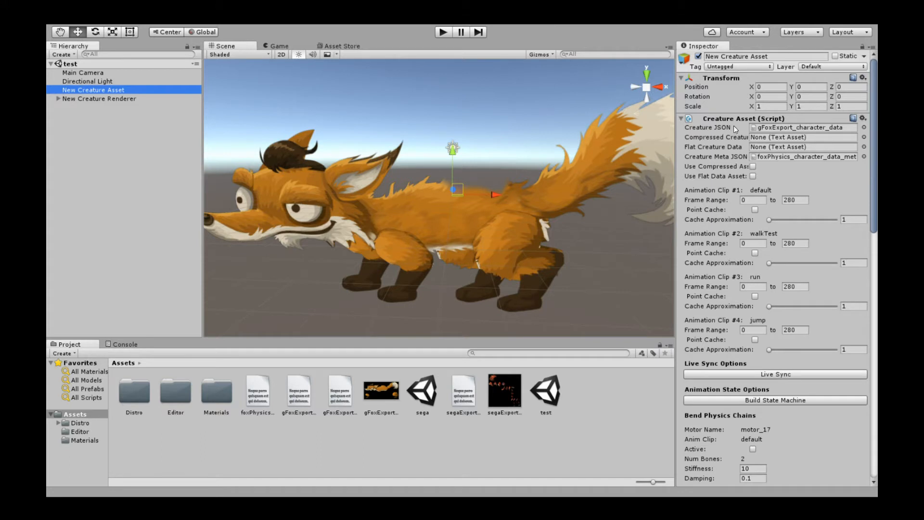
{"action": "mouse_move", "coordinate": [710, 134]}
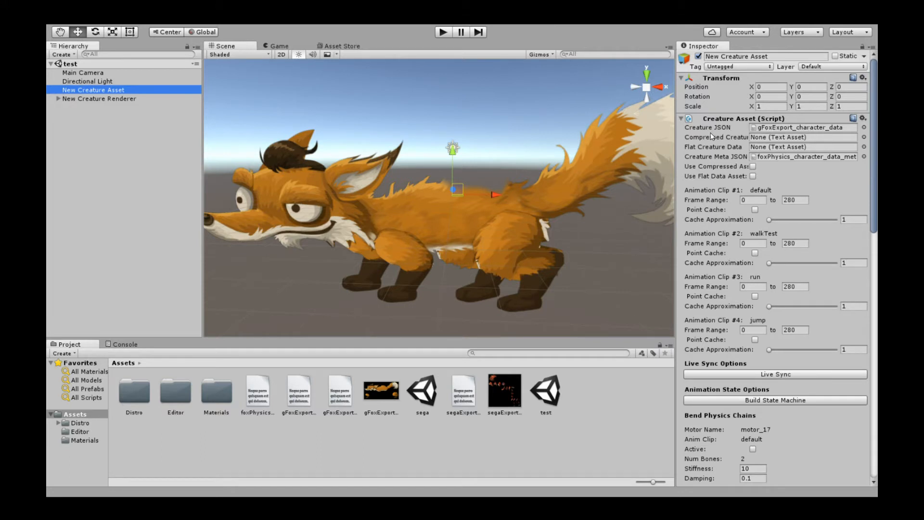
{"action": "mouse_move", "coordinate": [790, 134]}
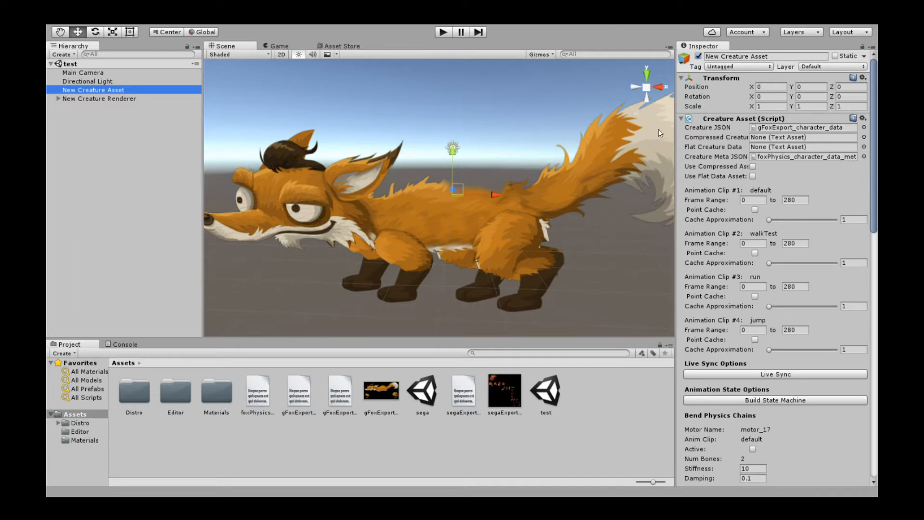
{"action": "mouse_move", "coordinate": [394, 191]}
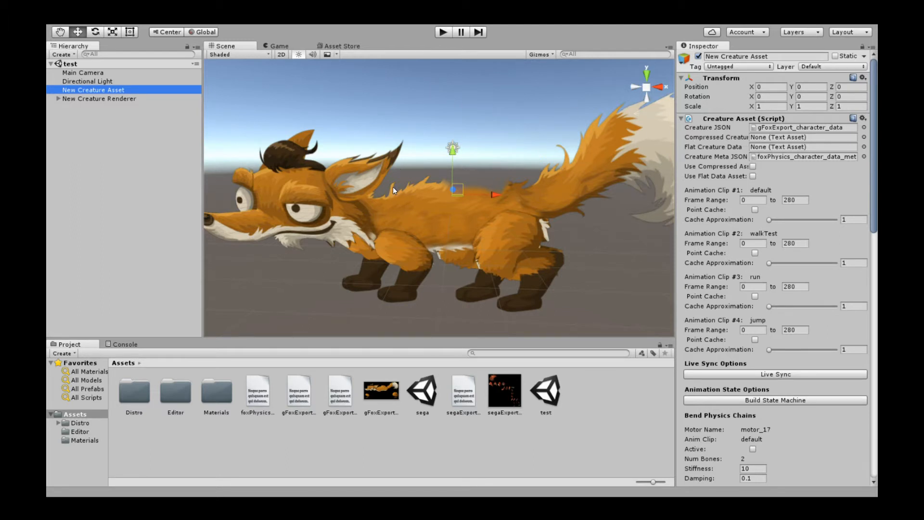
{"action": "mouse_move", "coordinate": [726, 165]}
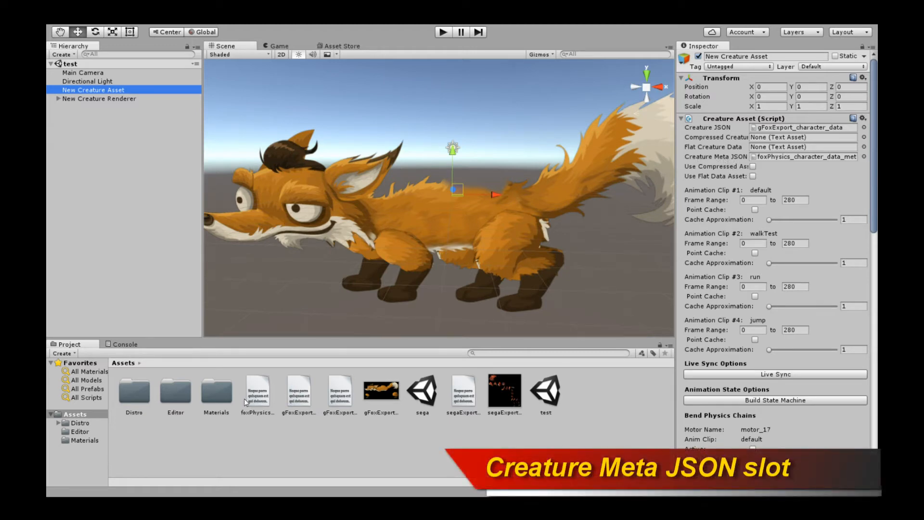
{"action": "mouse_move", "coordinate": [792, 168]}
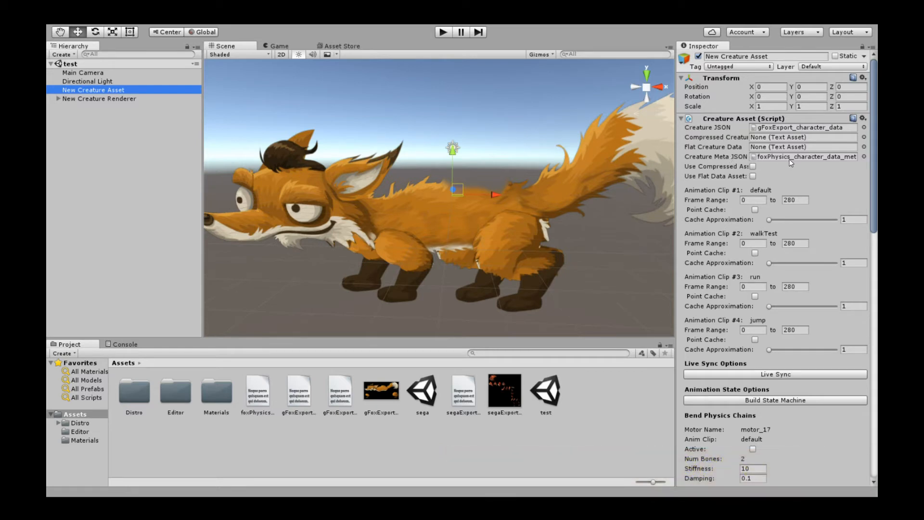
{"action": "mouse_move", "coordinate": [479, 194]}
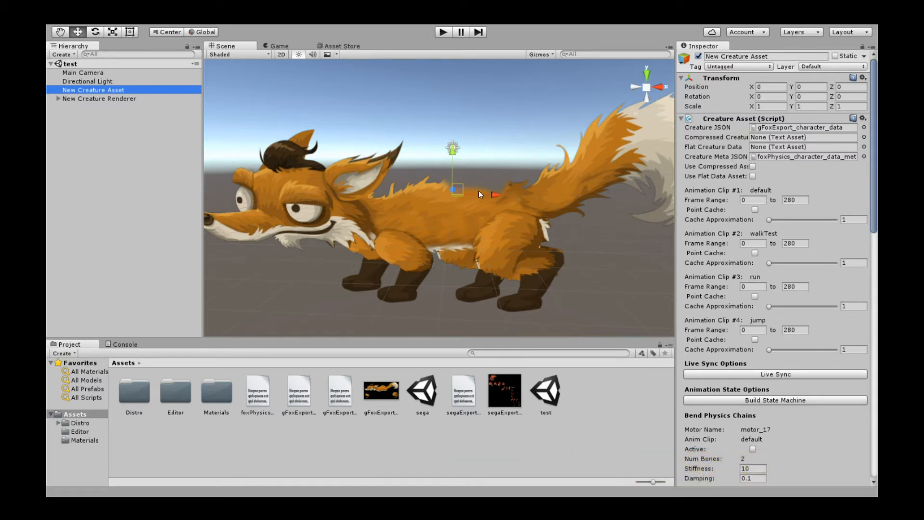
{"action": "mouse_move", "coordinate": [804, 158]}
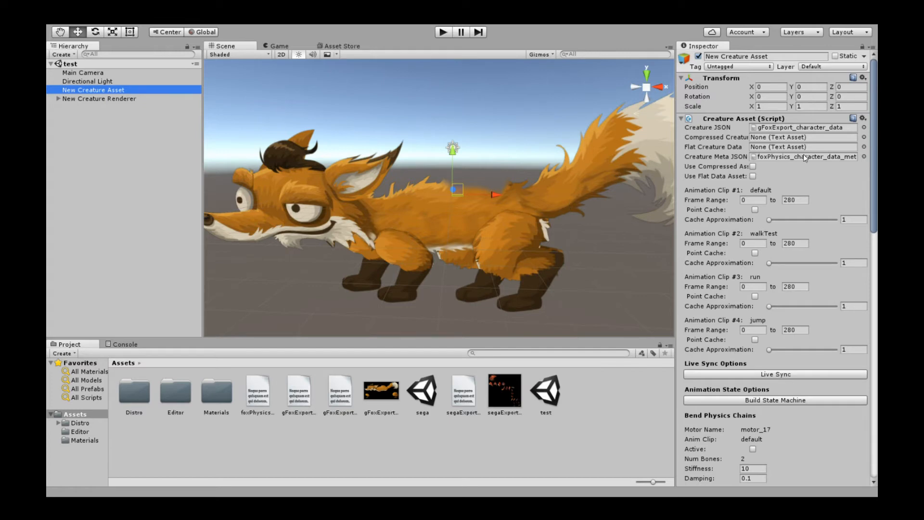
{"action": "scroll", "scroll_direction": "down", "scroll_amount": 3}
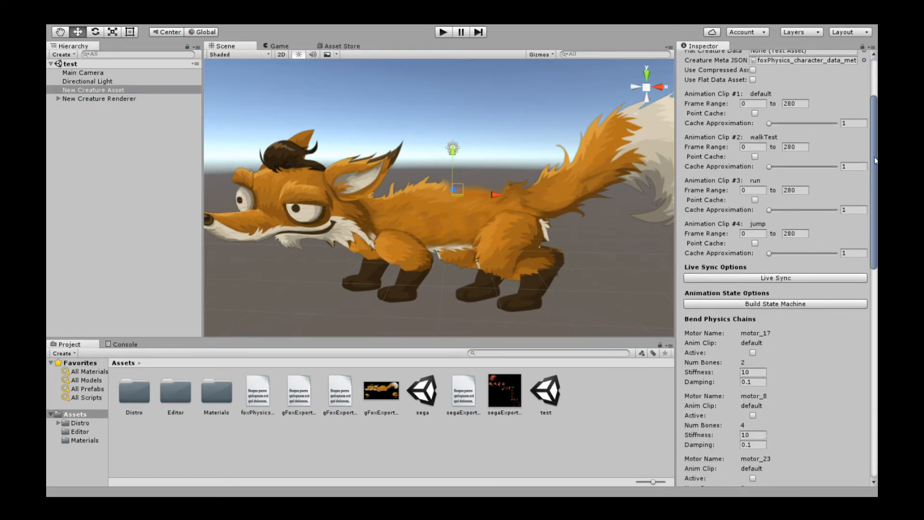
{"action": "scroll", "scroll_direction": "down", "scroll_amount": 3}
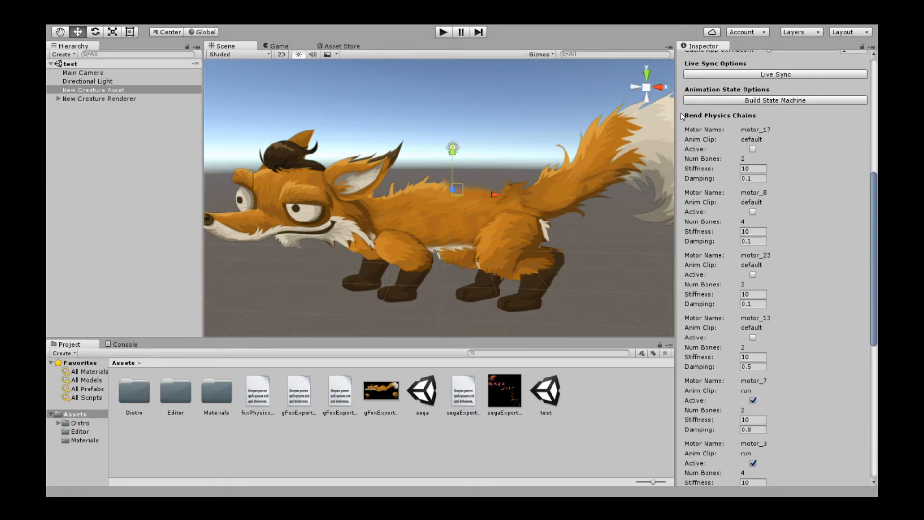
{"action": "mouse_move", "coordinate": [734, 122]}
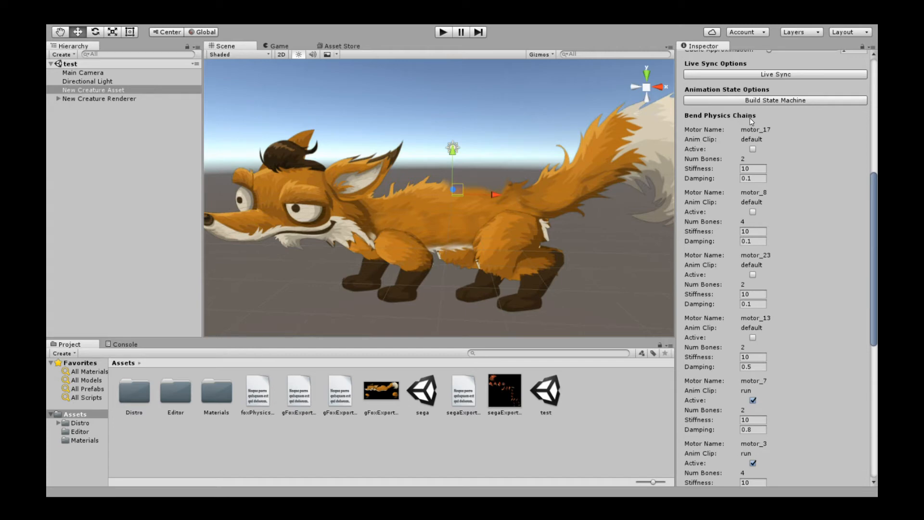
{"action": "mouse_move", "coordinate": [825, 275]}
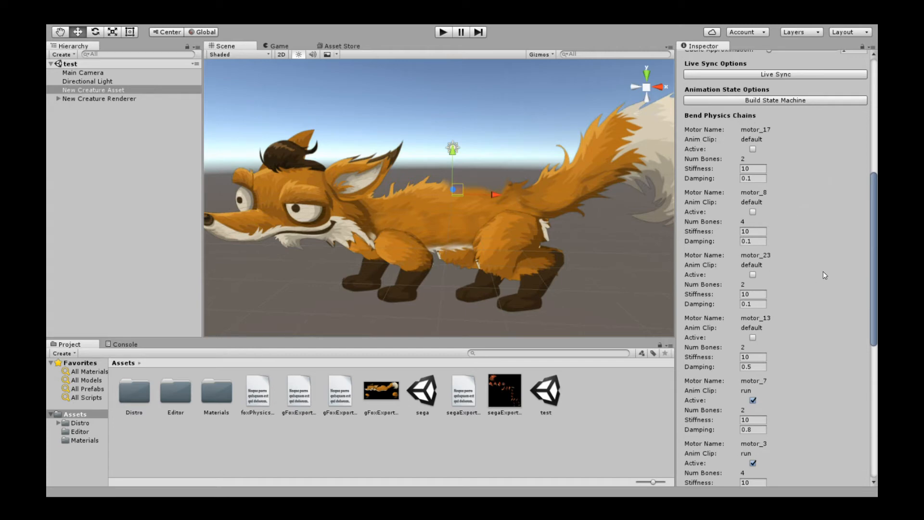
{"action": "scroll", "scroll_direction": "down", "scroll_amount": 3}
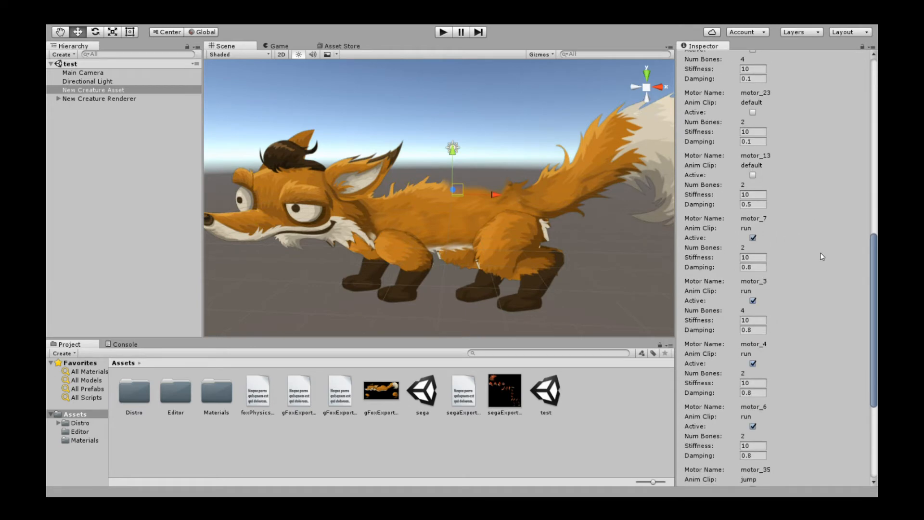
{"action": "scroll", "scroll_direction": "up", "scroll_amount": 3}
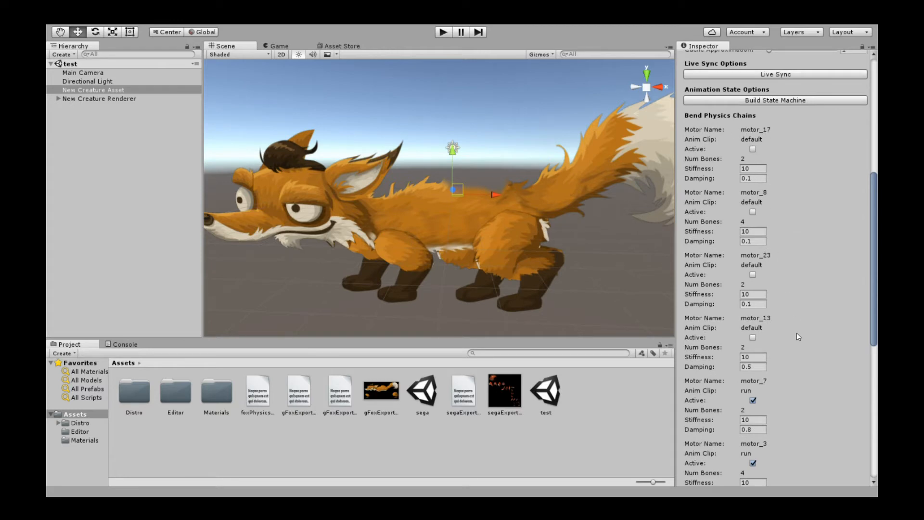
{"action": "mouse_move", "coordinate": [814, 268]}
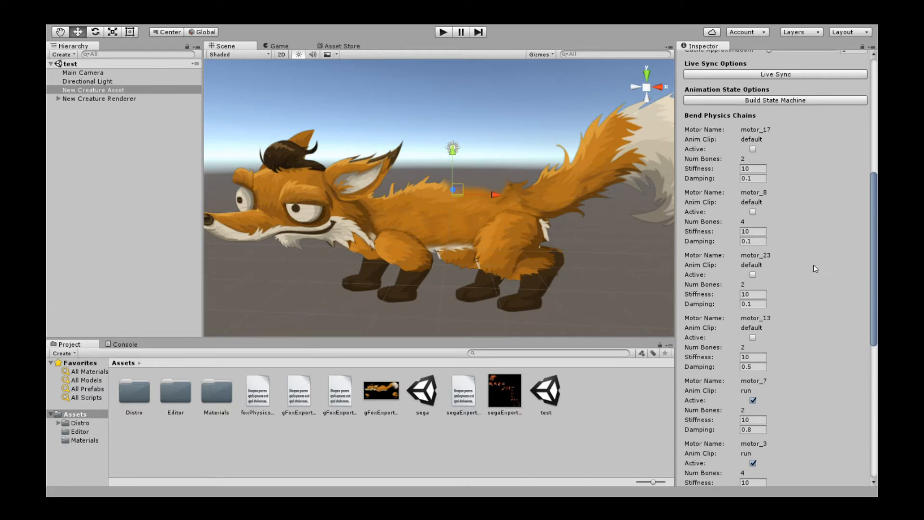
{"action": "scroll", "scroll_direction": "down", "scroll_amount": 3}
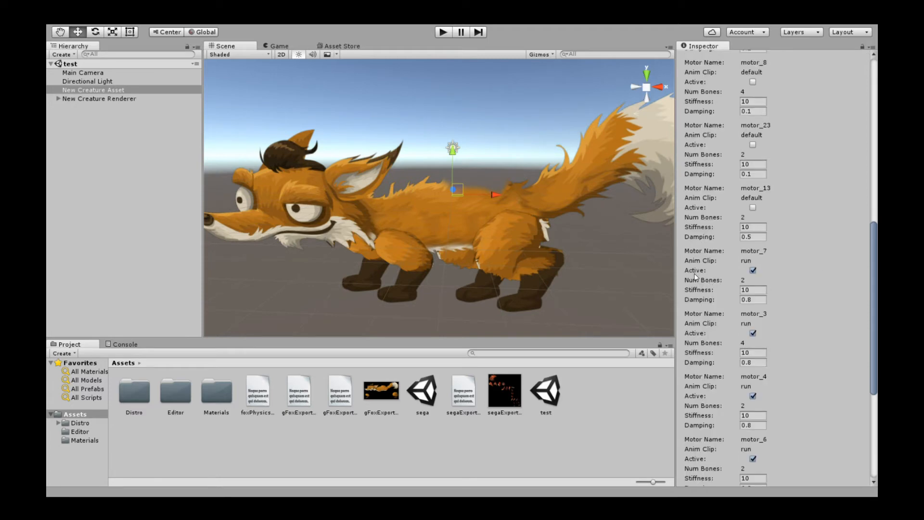
{"action": "left_click", "coordinate": [753, 270]}
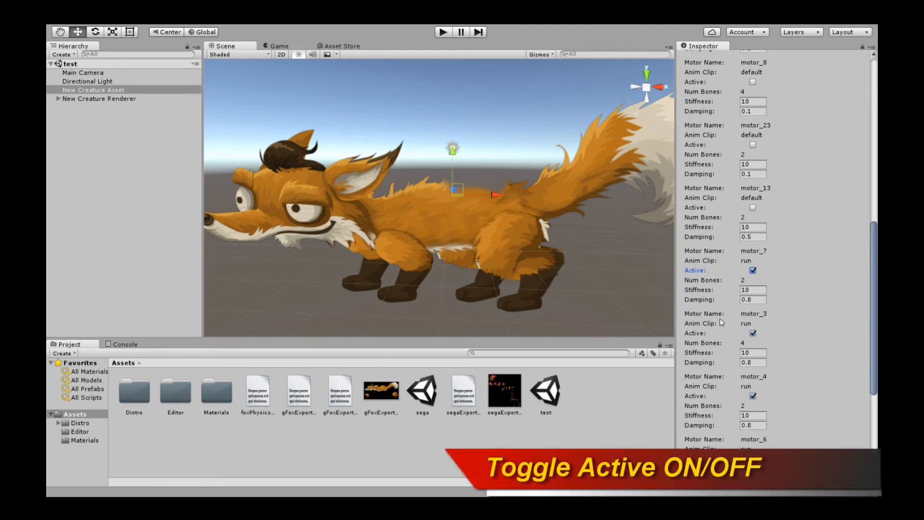
{"action": "mouse_move", "coordinate": [695, 324]}
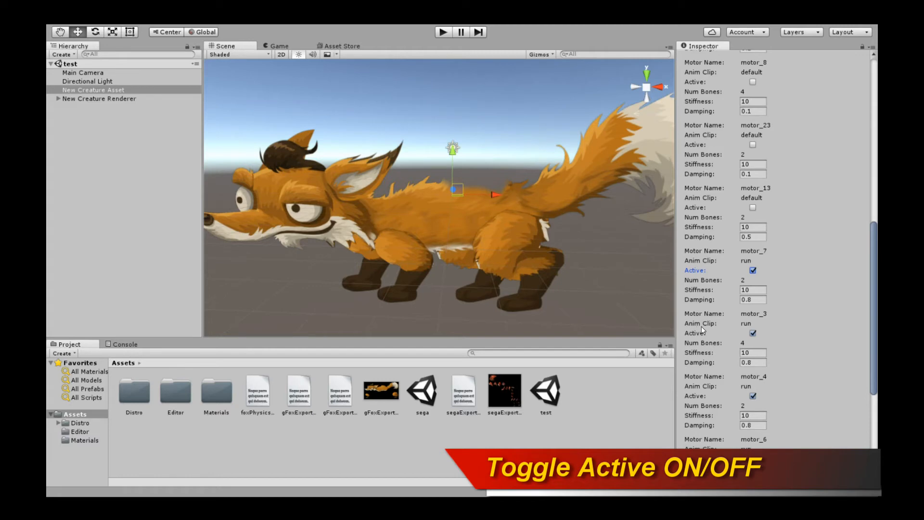
{"action": "mouse_move", "coordinate": [781, 327]}
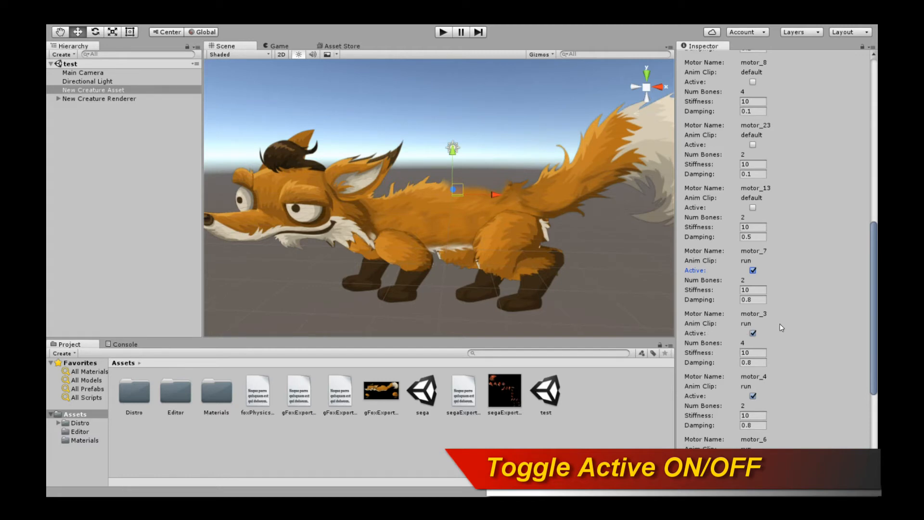
{"action": "scroll", "scroll_direction": "down", "scroll_amount": 3}
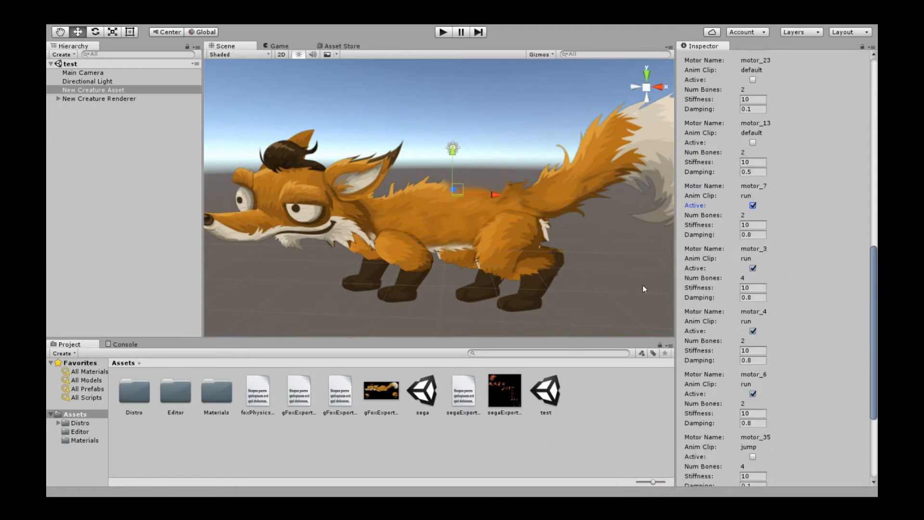
{"action": "mouse_move", "coordinate": [699, 303]}
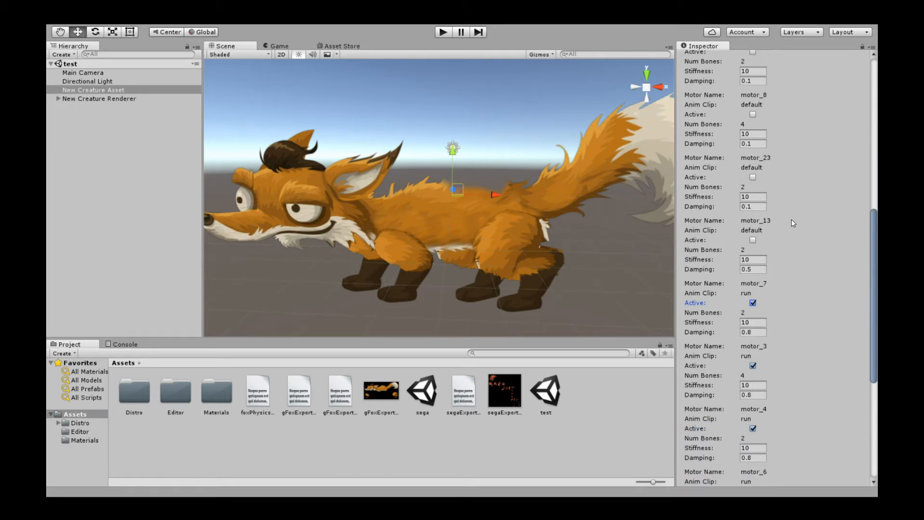
{"action": "scroll", "scroll_direction": "down", "scroll_amount": 3}
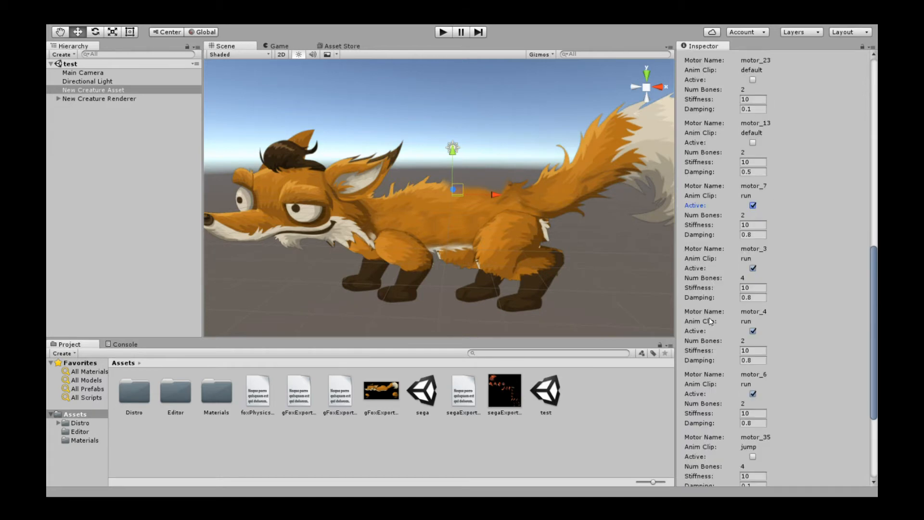
{"action": "mouse_move", "coordinate": [674, 252]}
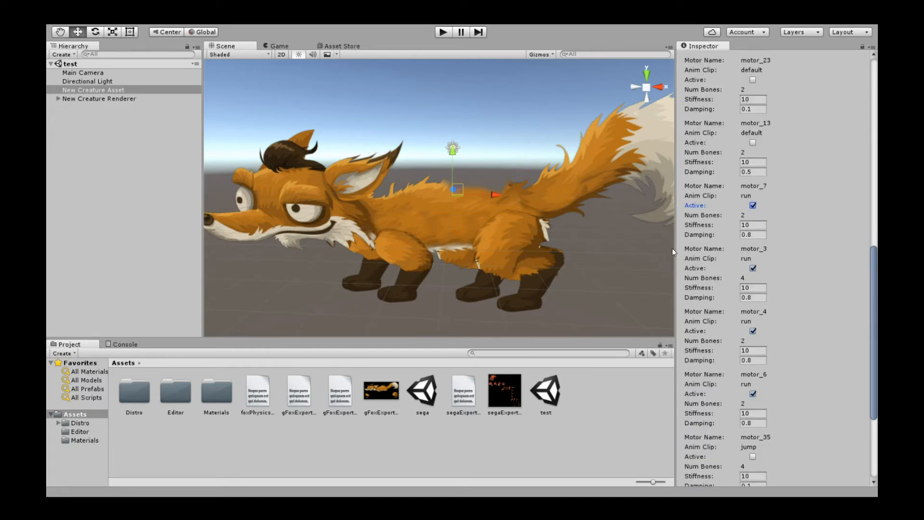
{"action": "mouse_move", "coordinate": [755, 209]}
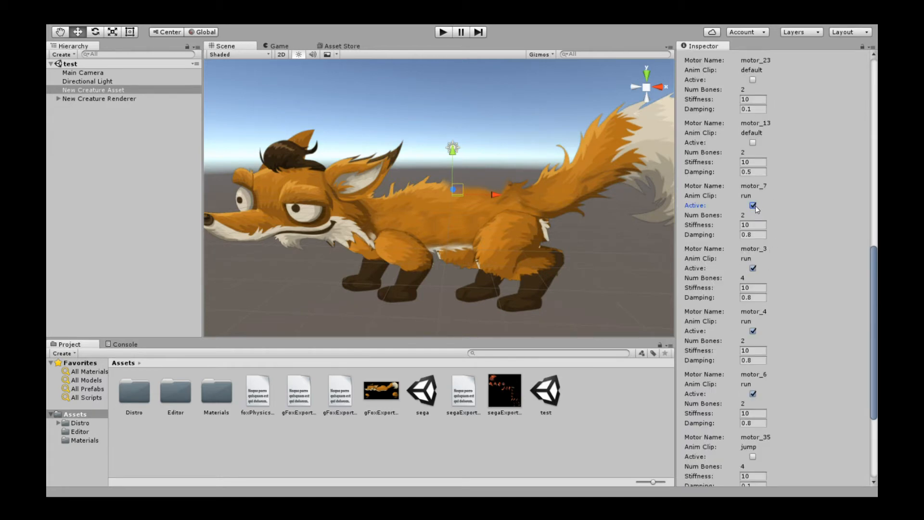
{"action": "scroll", "scroll_direction": "down", "scroll_amount": 3}
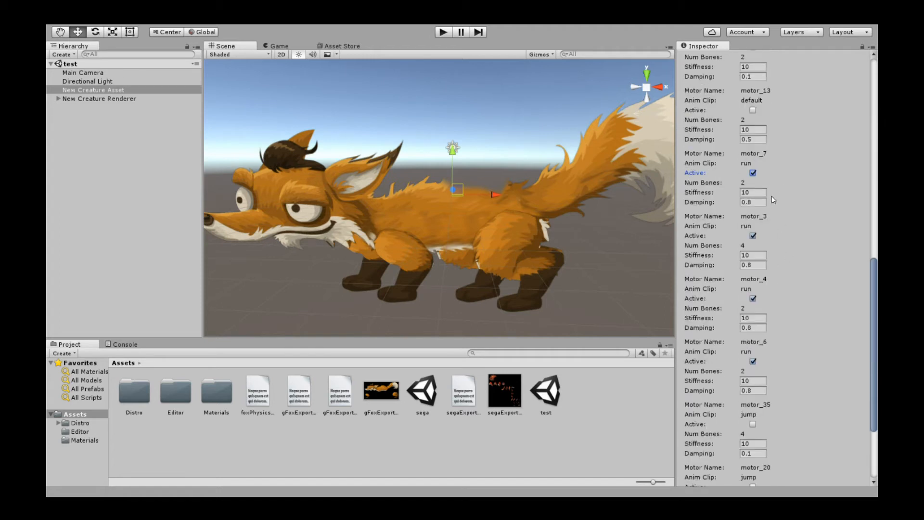
{"action": "mouse_move", "coordinate": [783, 256]}
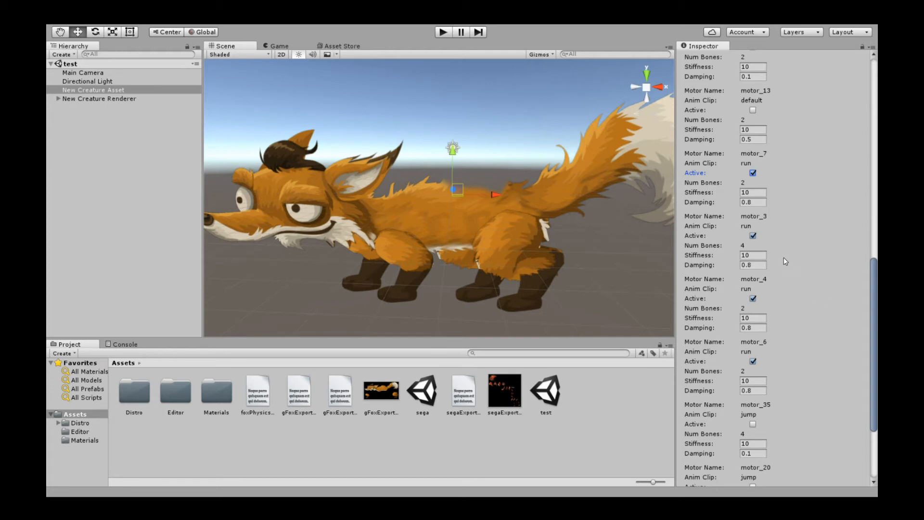
{"action": "mouse_move", "coordinate": [703, 224]}
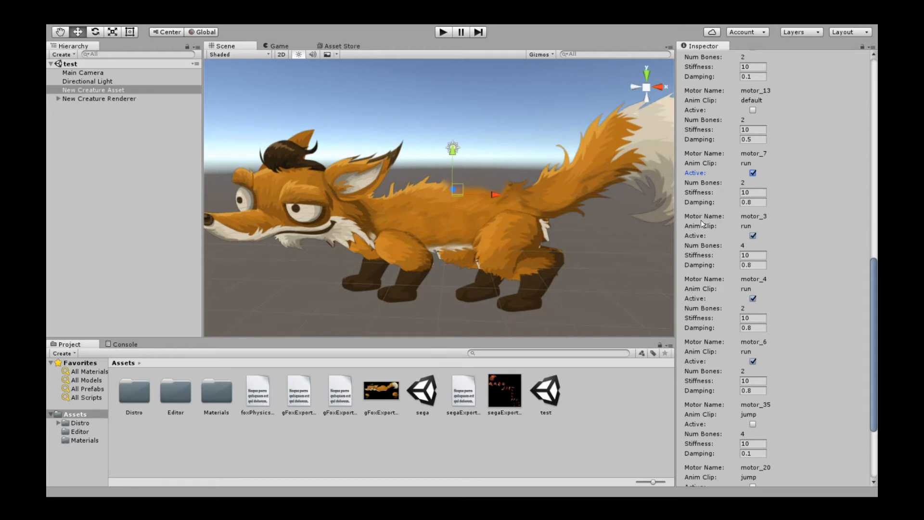
{"action": "mouse_move", "coordinate": [739, 225]}
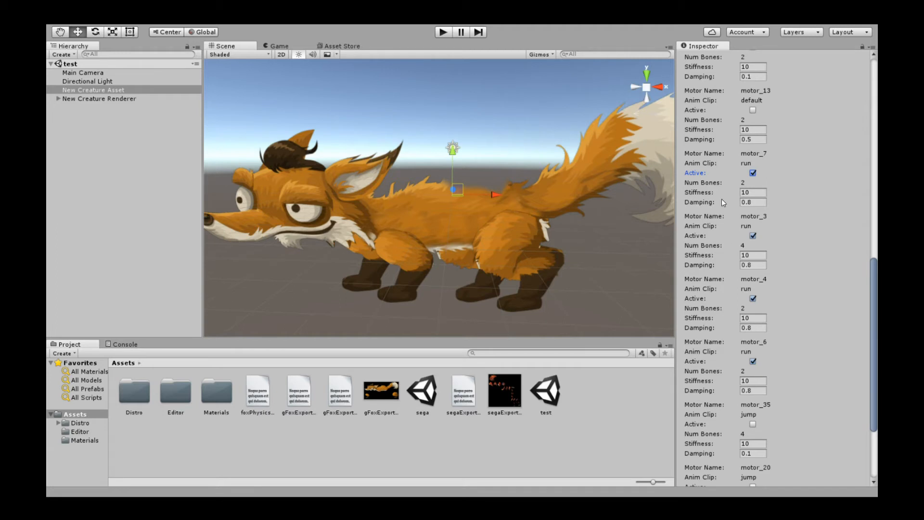
{"action": "mouse_move", "coordinate": [711, 211]}
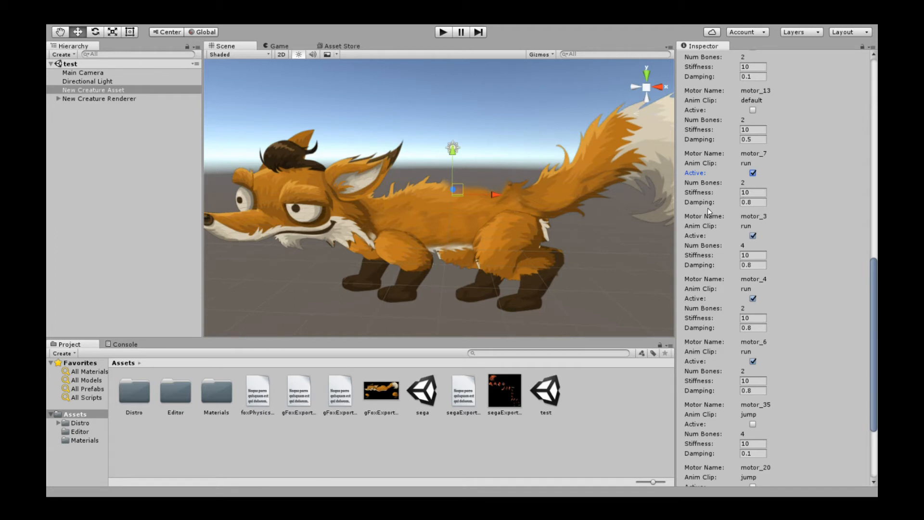
{"action": "mouse_move", "coordinate": [619, 233]}
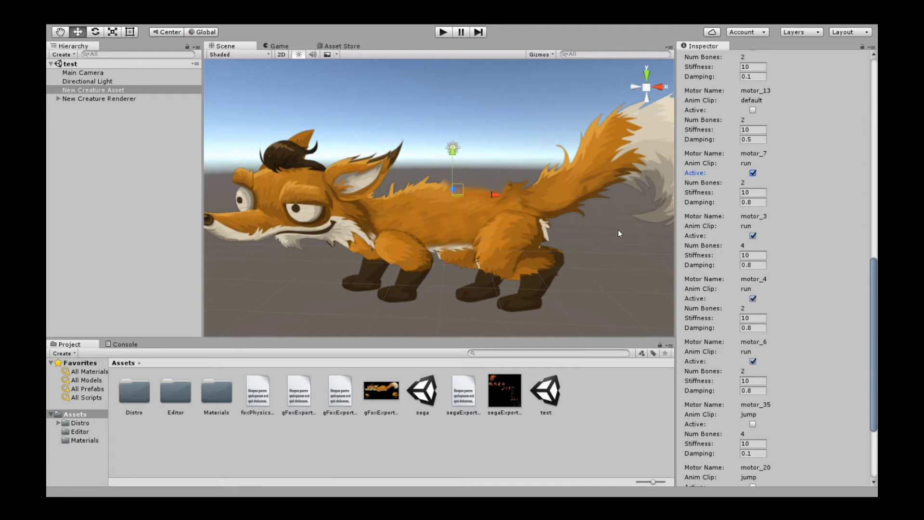
{"action": "mouse_move", "coordinate": [638, 263]}
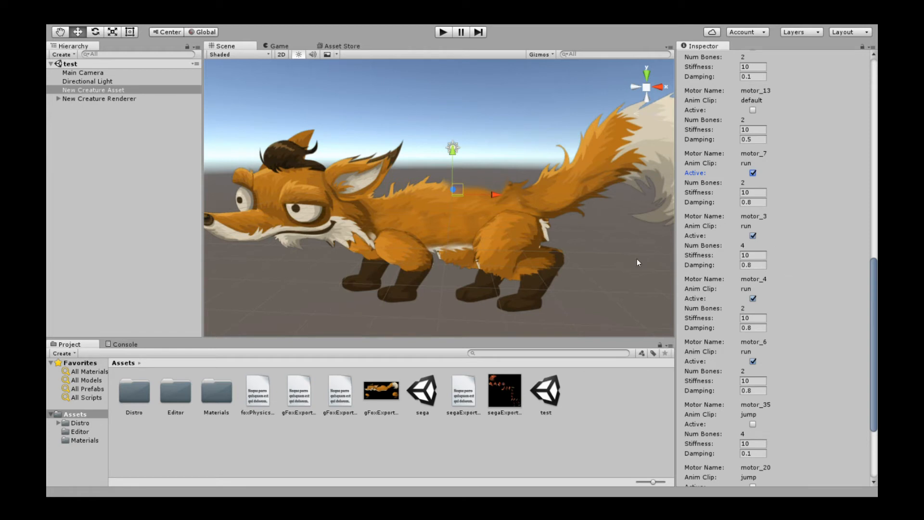
{"action": "mouse_move", "coordinate": [722, 202]}
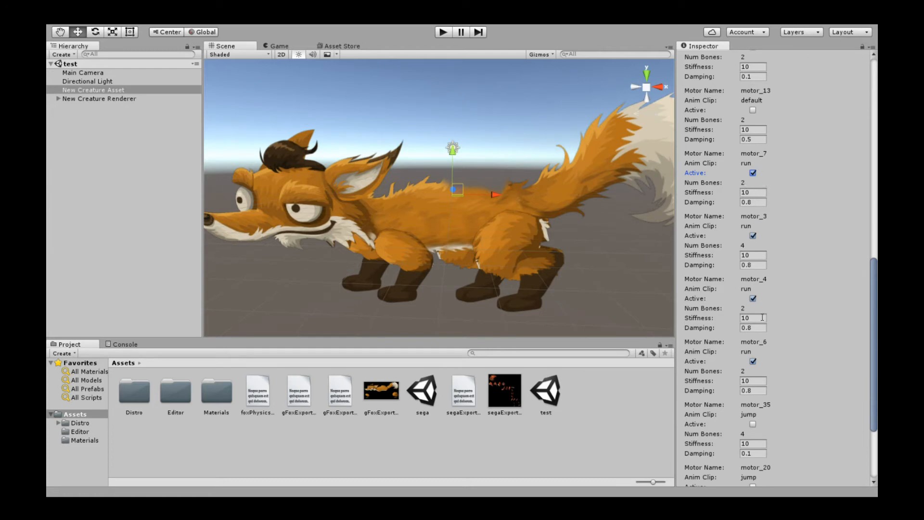
{"action": "mouse_move", "coordinate": [788, 233]}
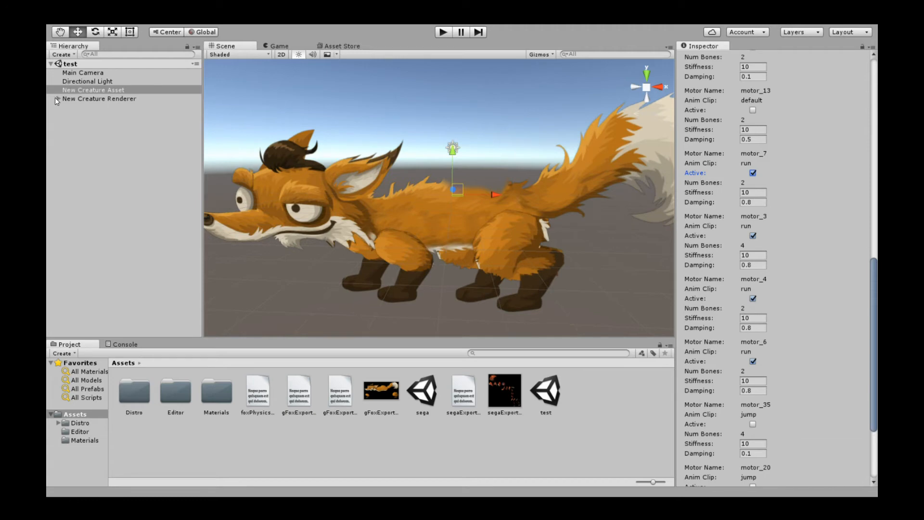
{"action": "left_click", "coordinate": [92, 90]}
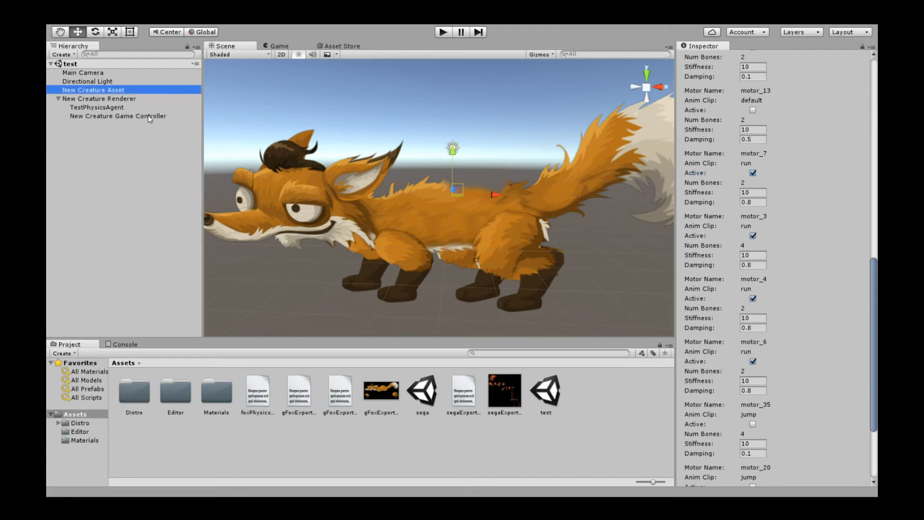
{"action": "left_click", "coordinate": [117, 115]}
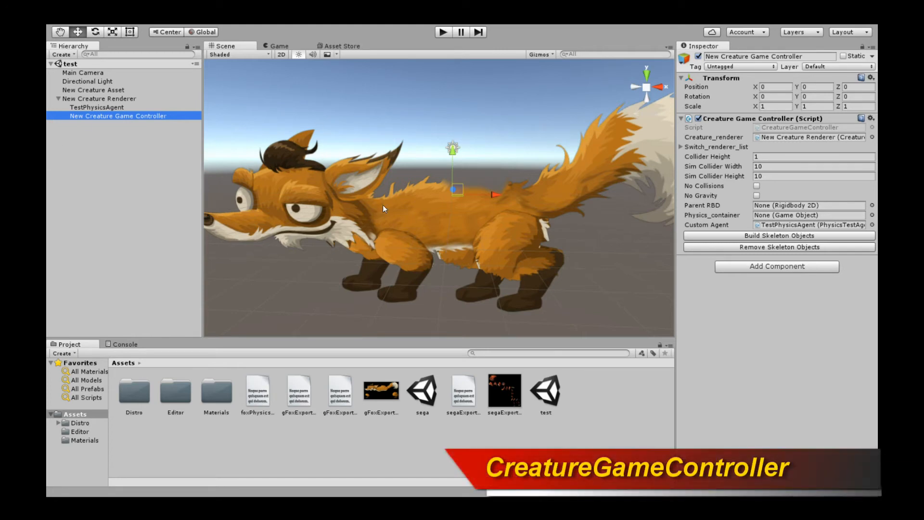
{"action": "mouse_move", "coordinate": [282, 206]}
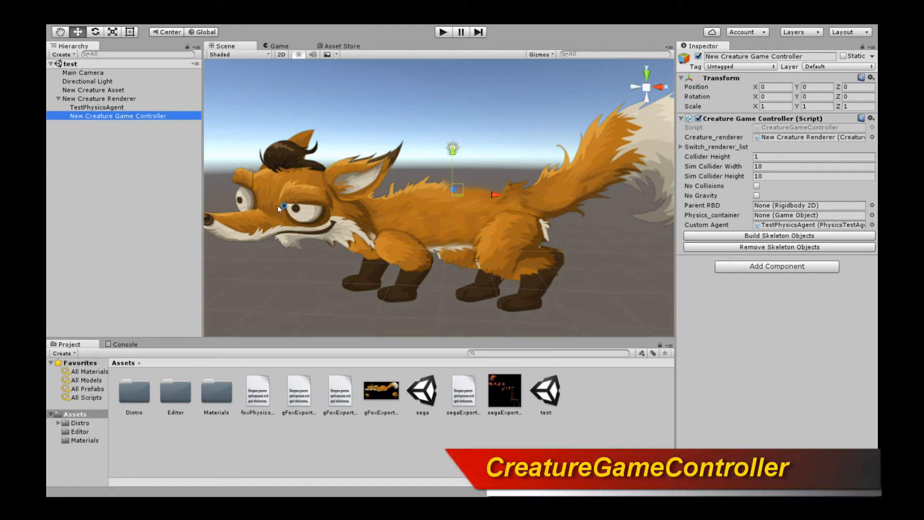
{"action": "mouse_move", "coordinate": [158, 131]}
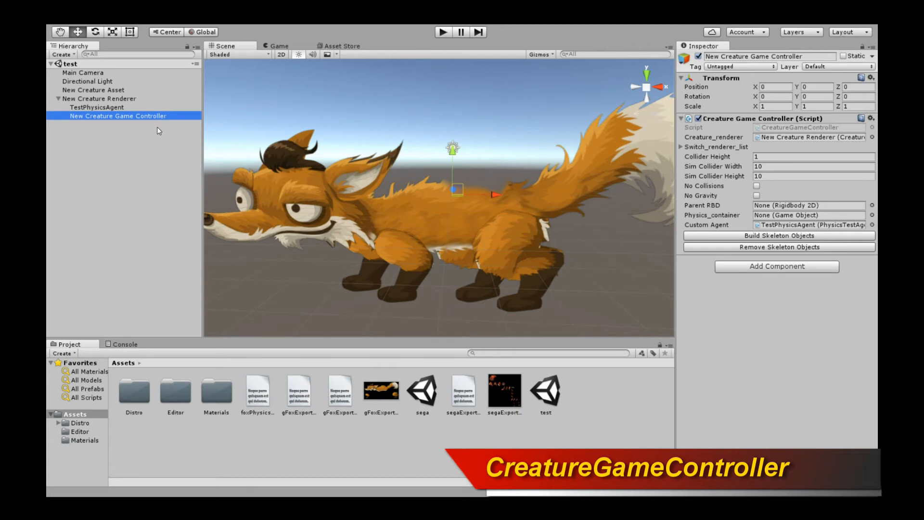
{"action": "mouse_move", "coordinate": [120, 47]}
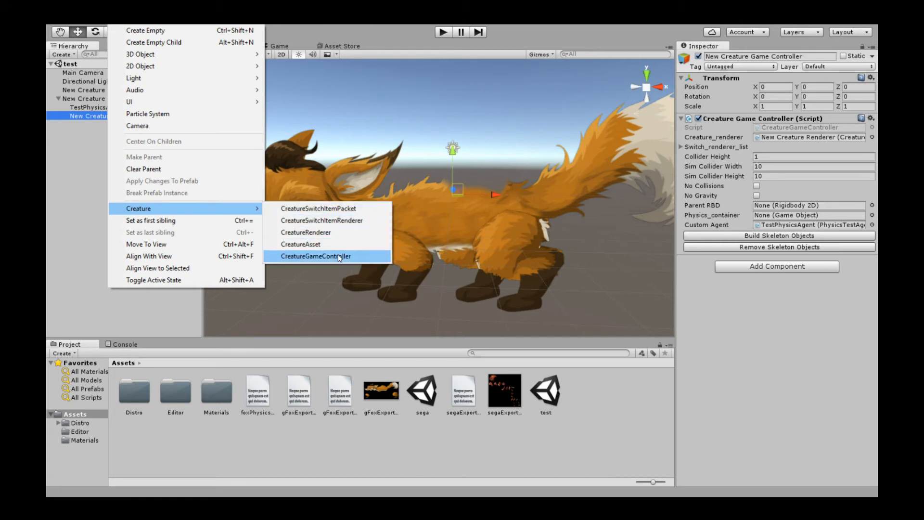
{"action": "left_click", "coordinate": [316, 256]}
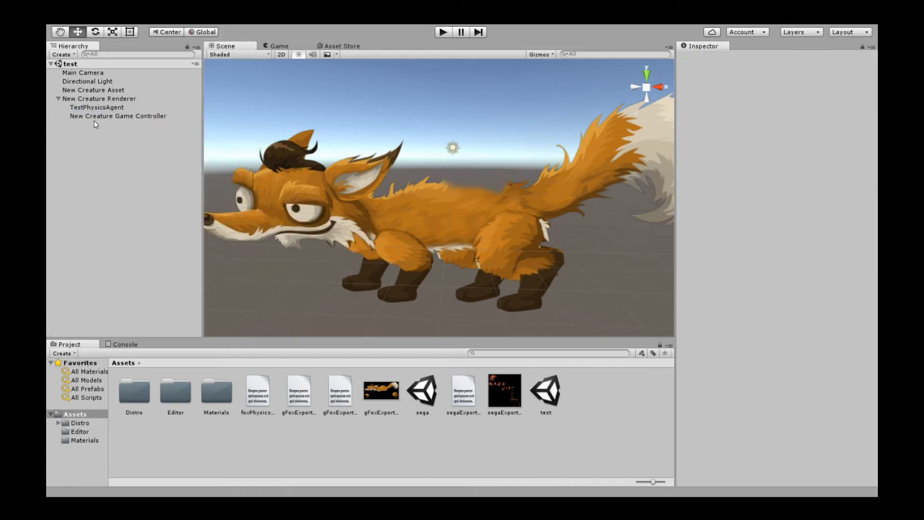
{"action": "mouse_move", "coordinate": [114, 103]}
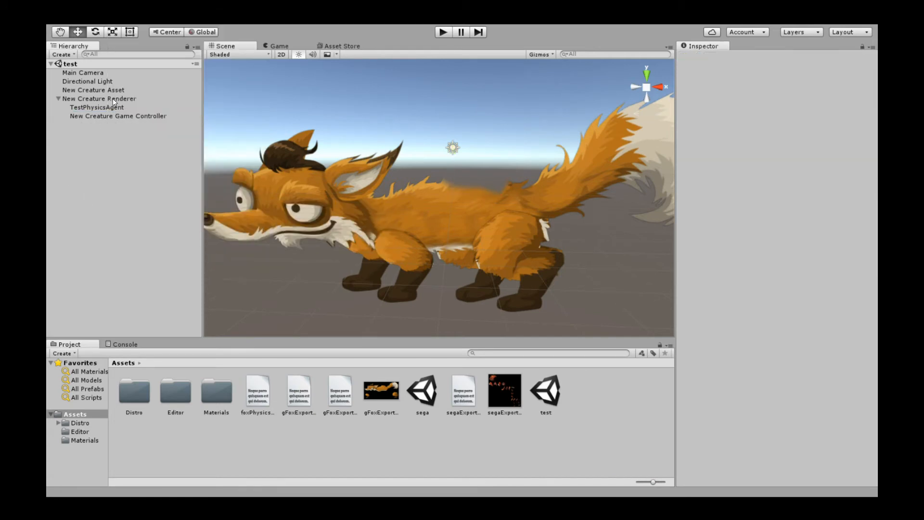
{"action": "left_click", "coordinate": [117, 116]}
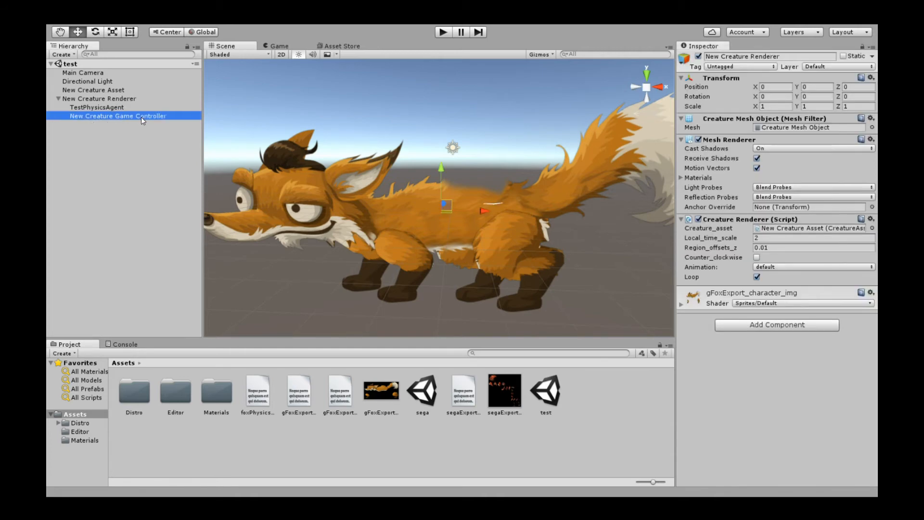
{"action": "left_click", "coordinate": [118, 116]}
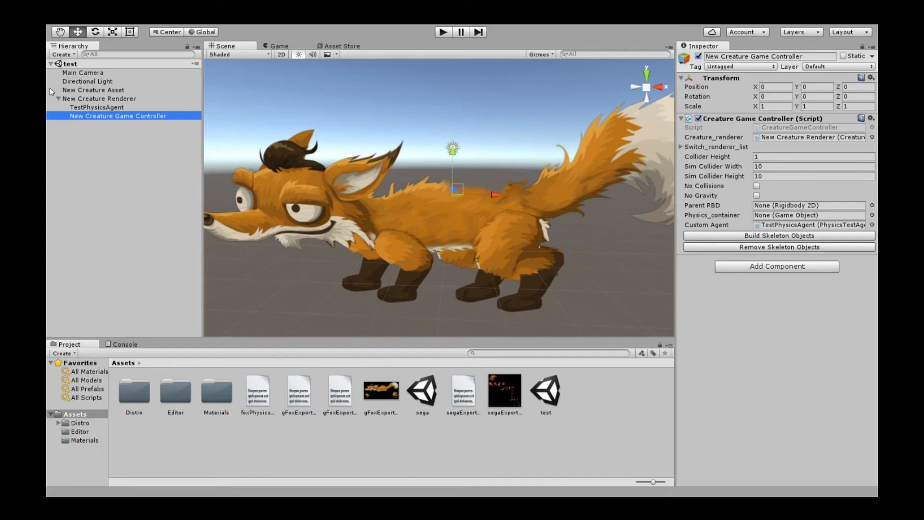
{"action": "left_click", "coordinate": [100, 98]}
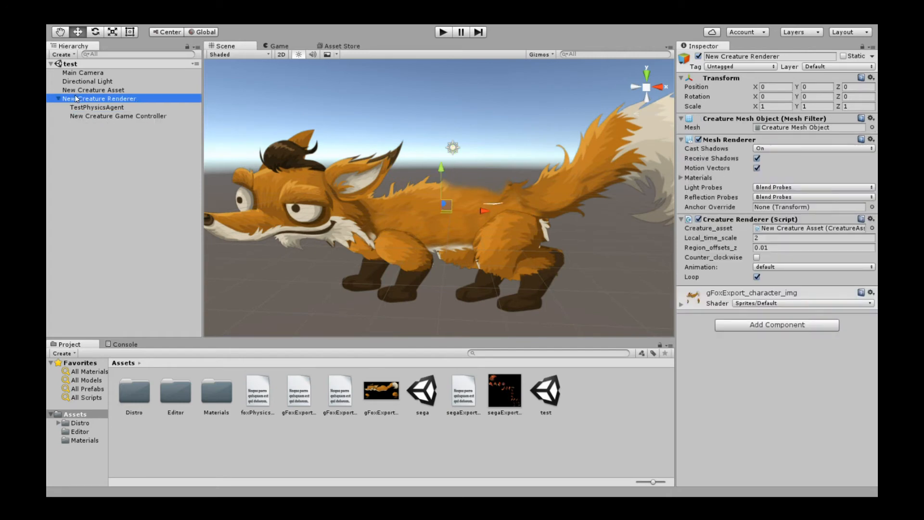
{"action": "mouse_move", "coordinate": [116, 137]}
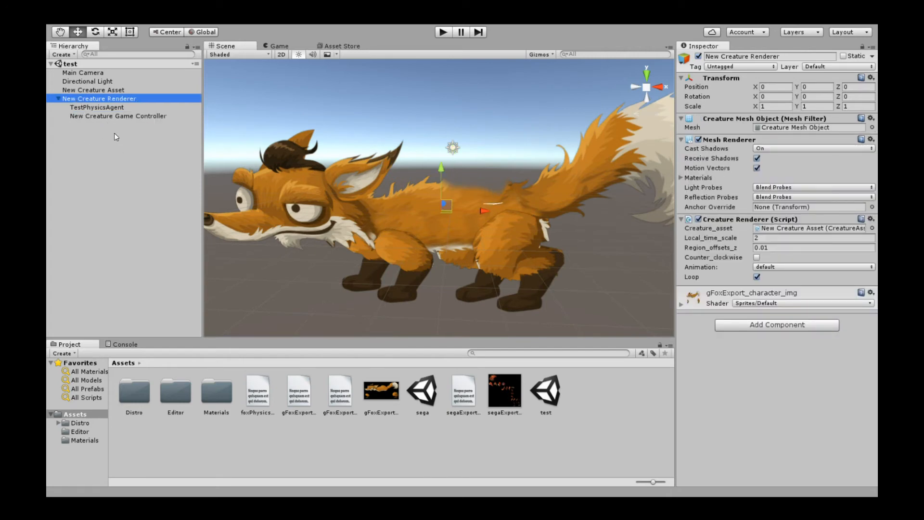
{"action": "left_click", "coordinate": [118, 117]}
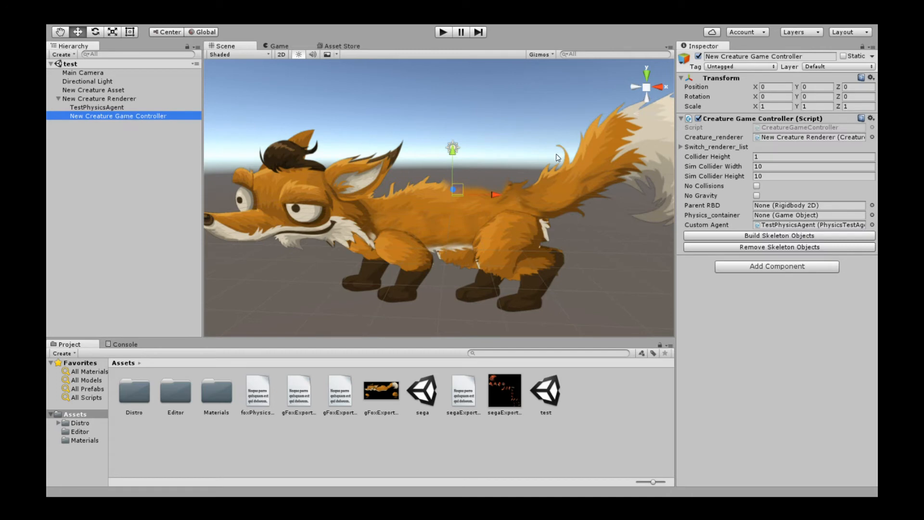
{"action": "mouse_move", "coordinate": [698, 142]}
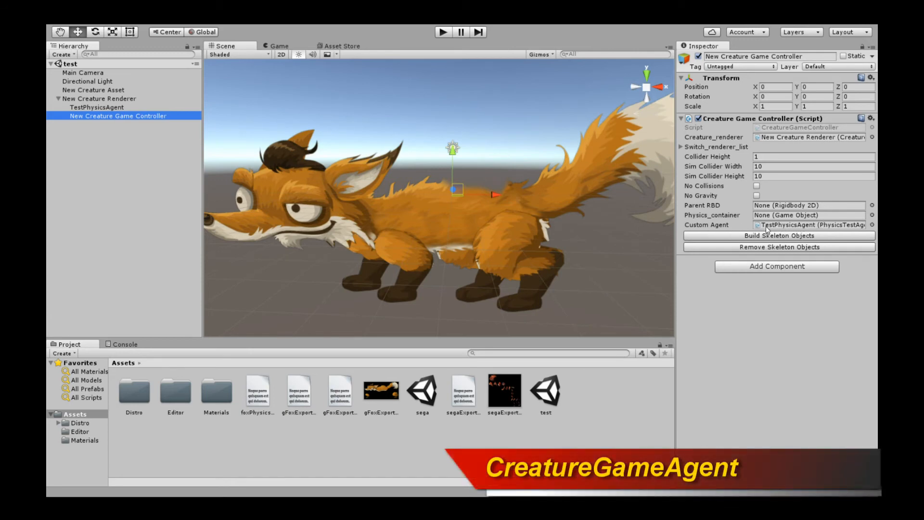
{"action": "mouse_move", "coordinate": [787, 227]}
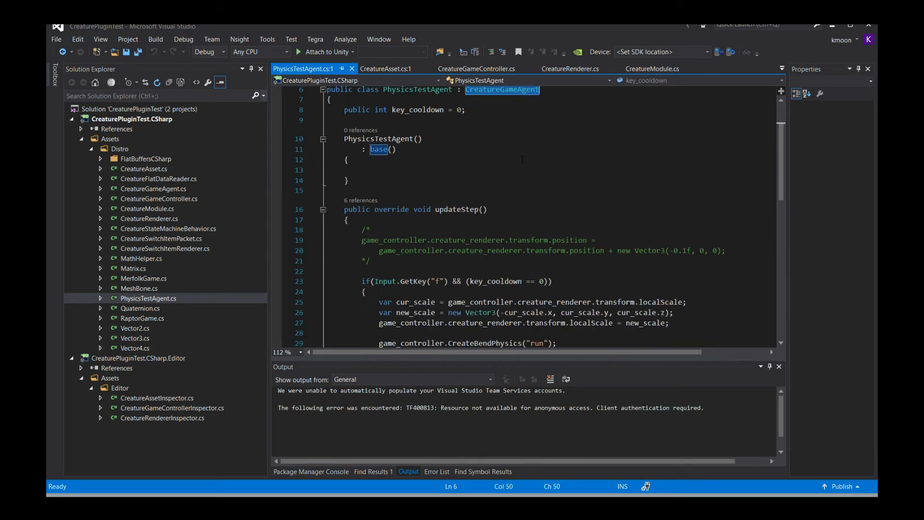
- Locate initState() in PhysicsTestAgent.cs and highlight its CreateBendPhysics("run") call
{"action": "scroll", "scroll_direction": "down", "scroll_amount": 3}
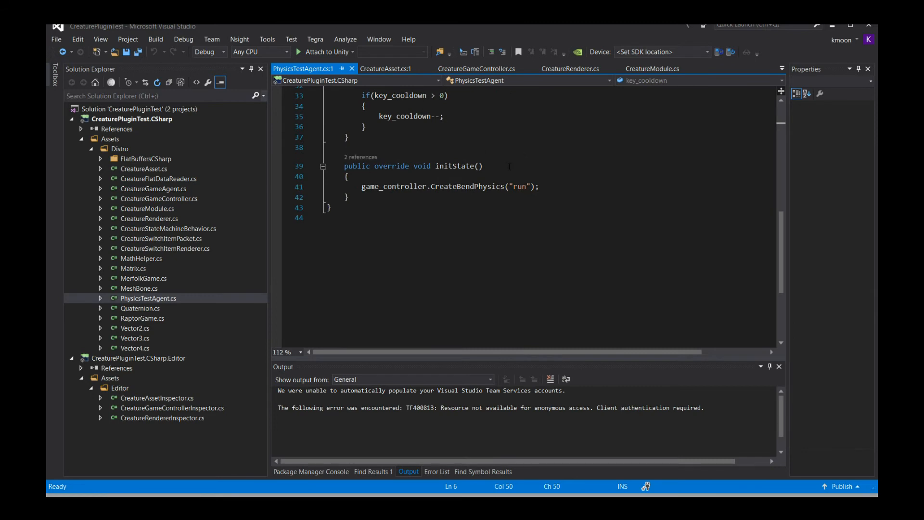
{"action": "left_click", "coordinate": [537, 185]}
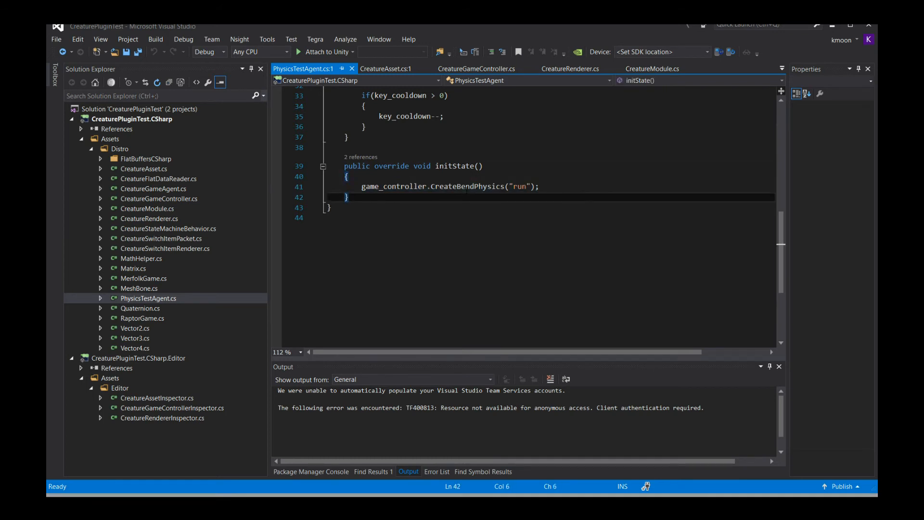
{"action": "double_click", "coordinate": [519, 186]}
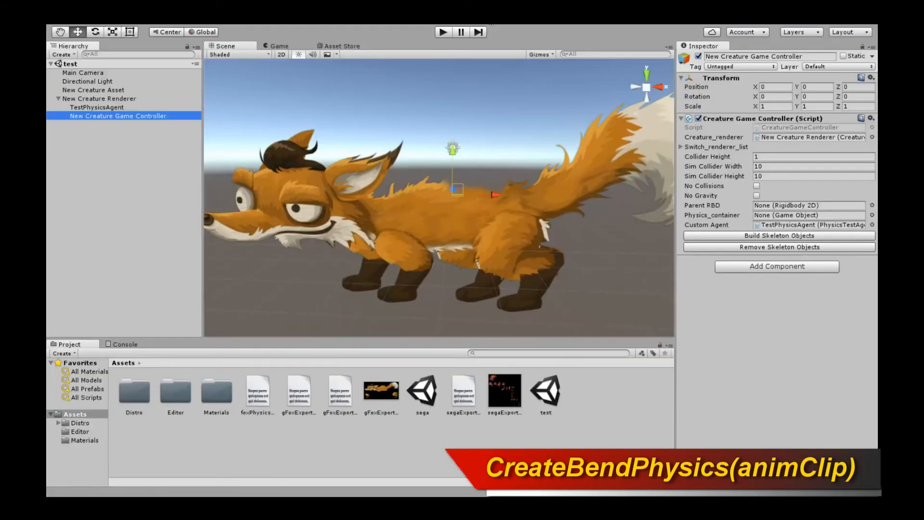
{"action": "mouse_move", "coordinate": [442, 32]}
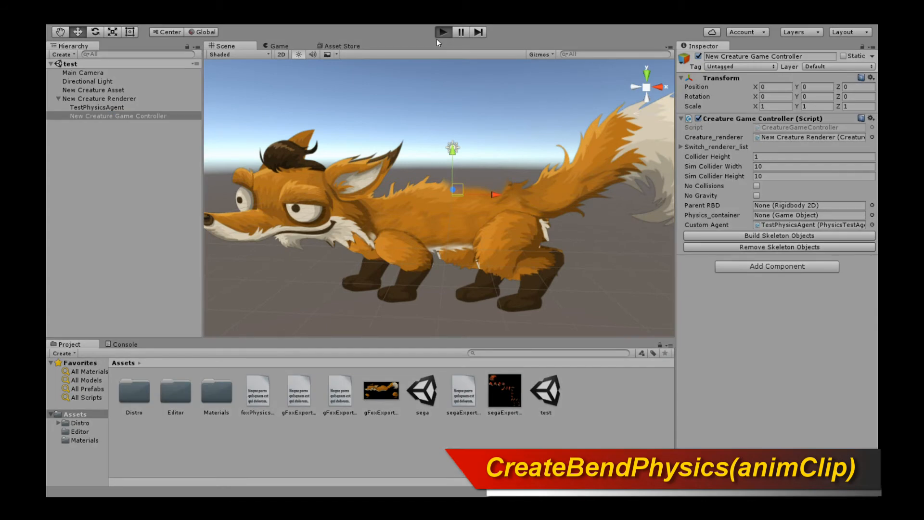
- Play the scene and select the running fox in the Scene view to inspect its renderer
{"action": "left_click", "coordinate": [443, 32]}
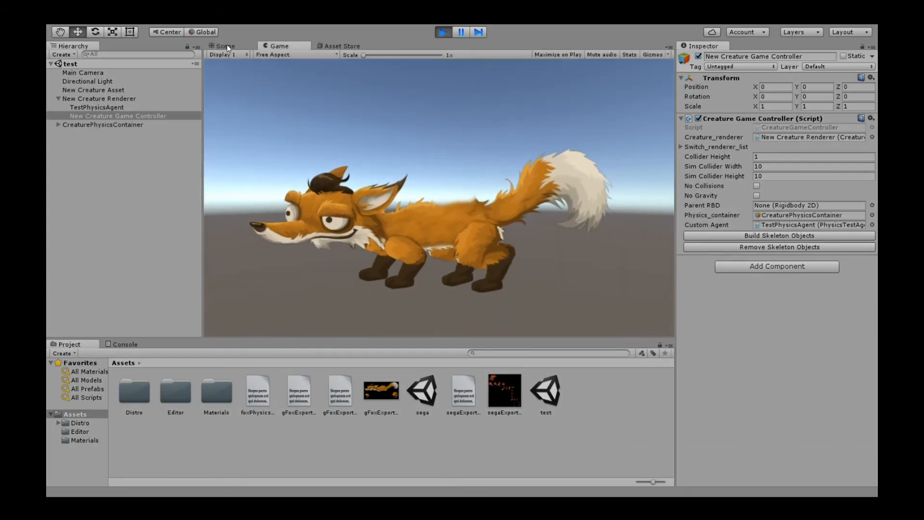
{"action": "left_click", "coordinate": [225, 46]}
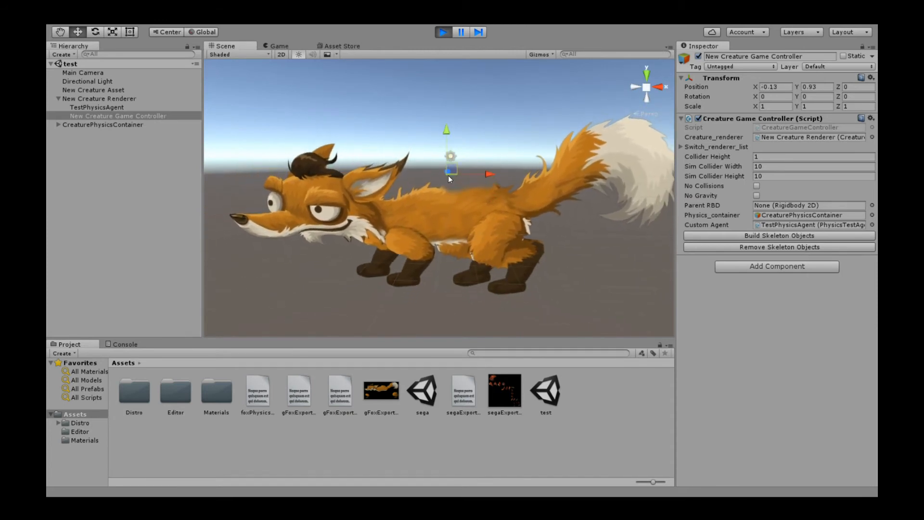
{"action": "left_click", "coordinate": [99, 98]}
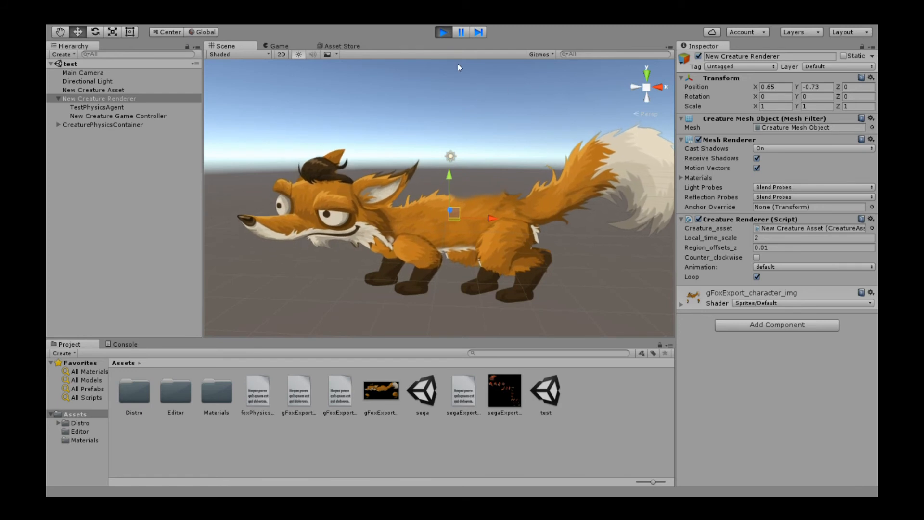
- Stop the running game
{"action": "left_click", "coordinate": [441, 31]}
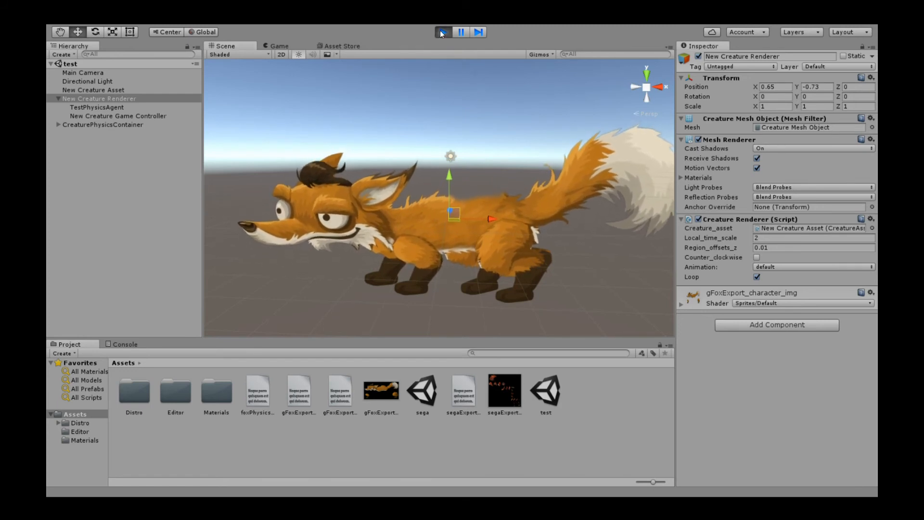
{"action": "left_click", "coordinate": [441, 32]}
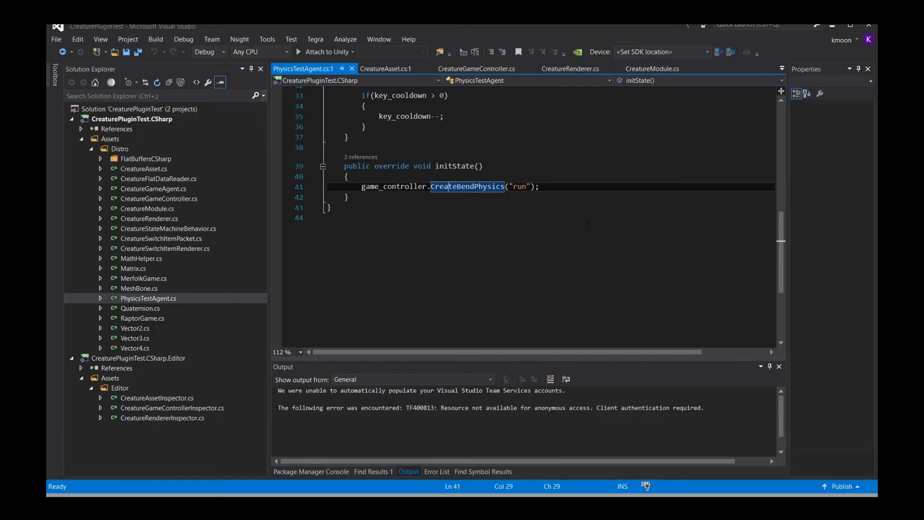
- Highlight updateStep's localScale x-flip lines and the CreateBendPhysics call made after flipping
{"action": "scroll", "scroll_direction": "up", "scroll_amount": 3}
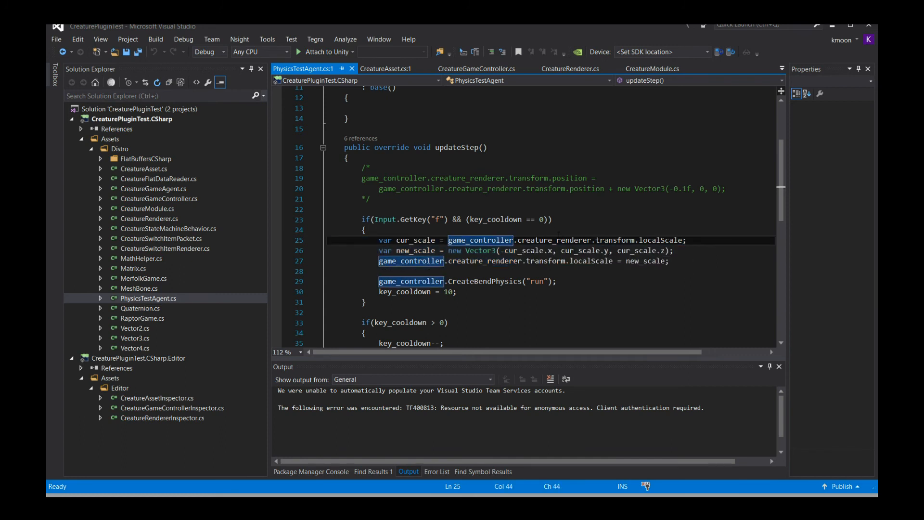
{"action": "mouse_move", "coordinate": [630, 250]}
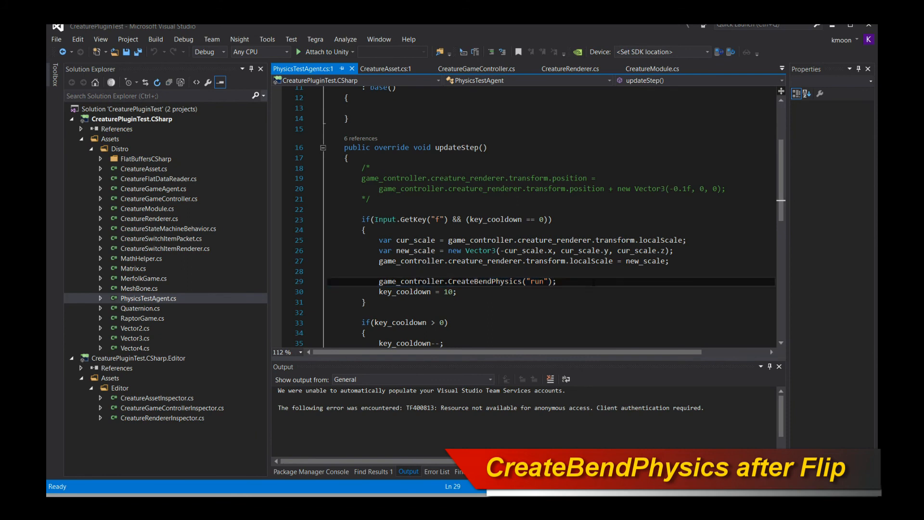
{"action": "double_click", "coordinate": [536, 281]}
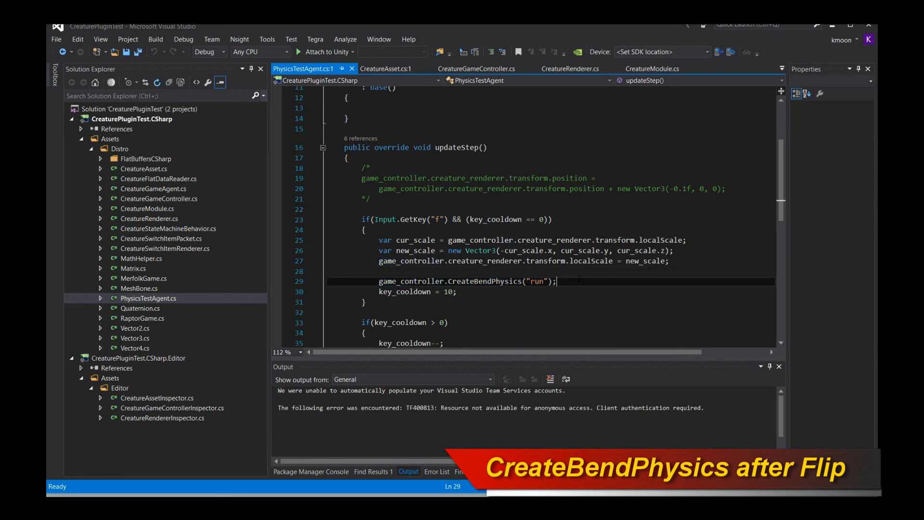
{"action": "left_click", "coordinate": [558, 281]}
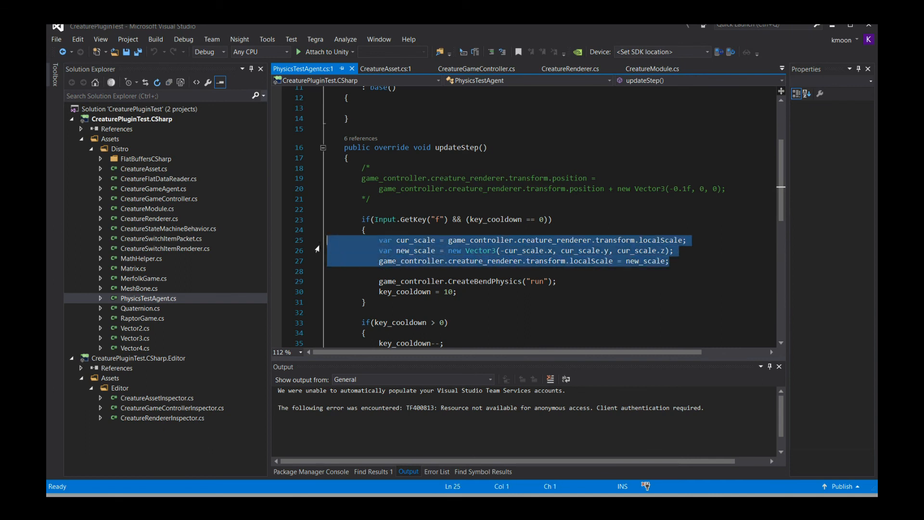
{"action": "left_click", "coordinate": [380, 270]}
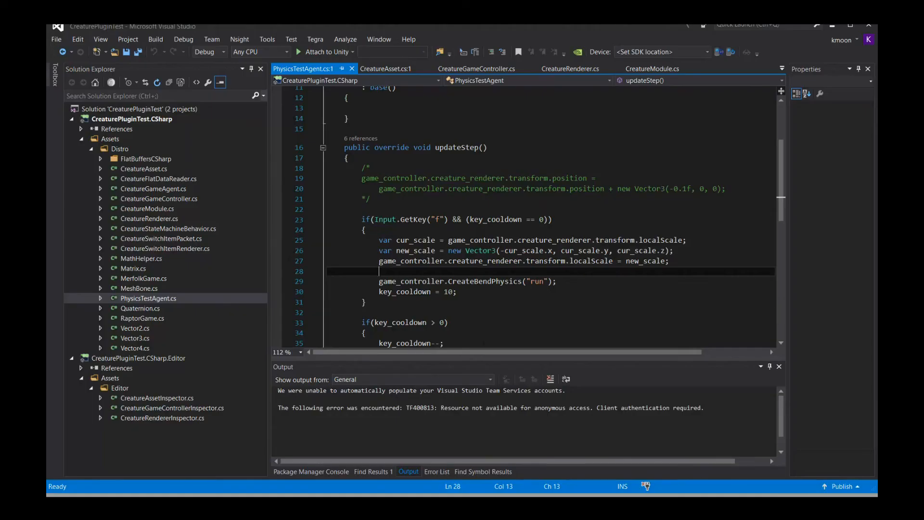
{"action": "scroll", "scroll_direction": "up", "scroll_amount": 3}
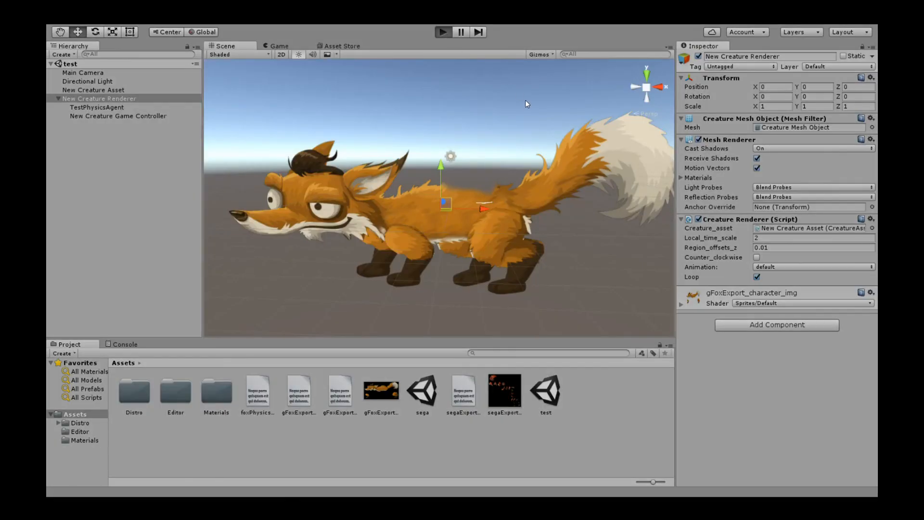
- Play the scene, flip the fox with F, inspect it in Scene view, then stop
{"action": "left_click", "coordinate": [442, 32]}
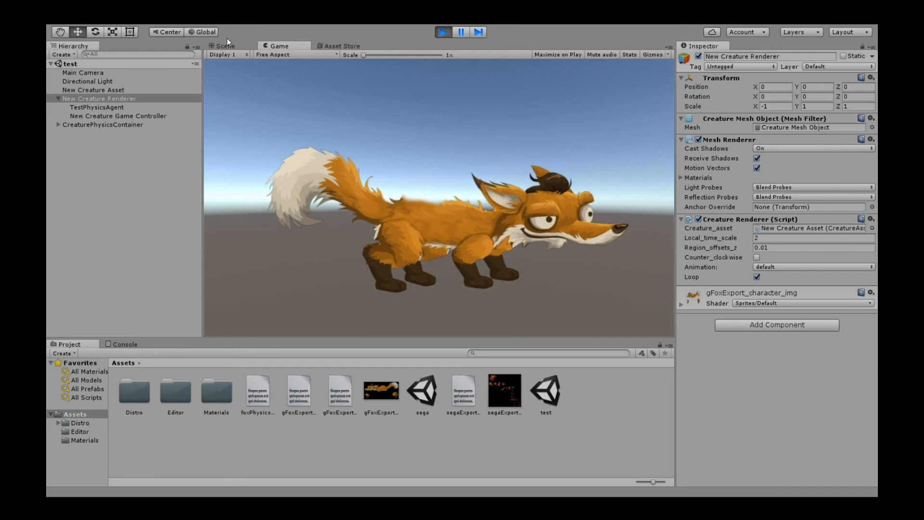
{"action": "left_click", "coordinate": [224, 47]}
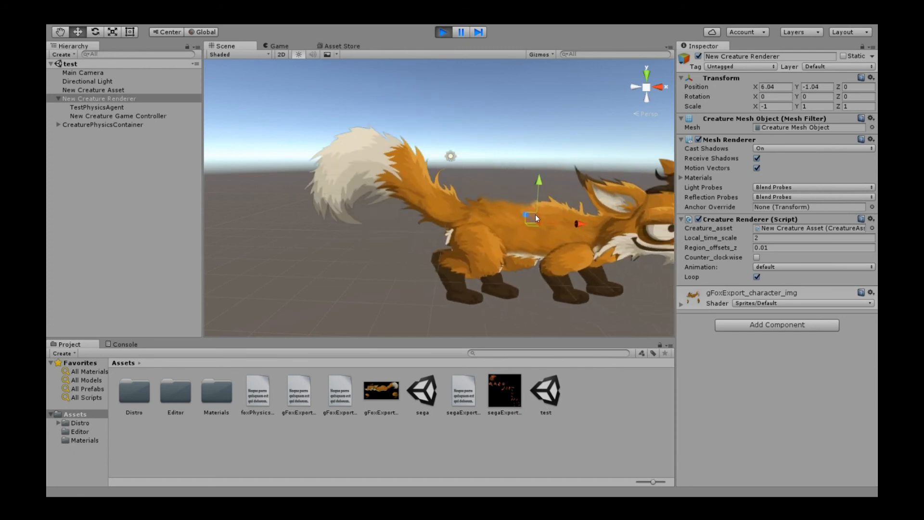
{"action": "left_click", "coordinate": [442, 33]}
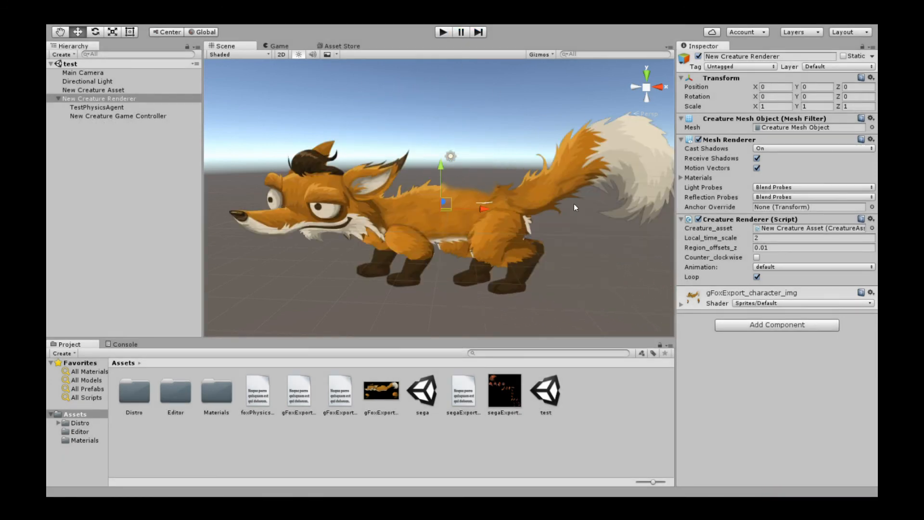